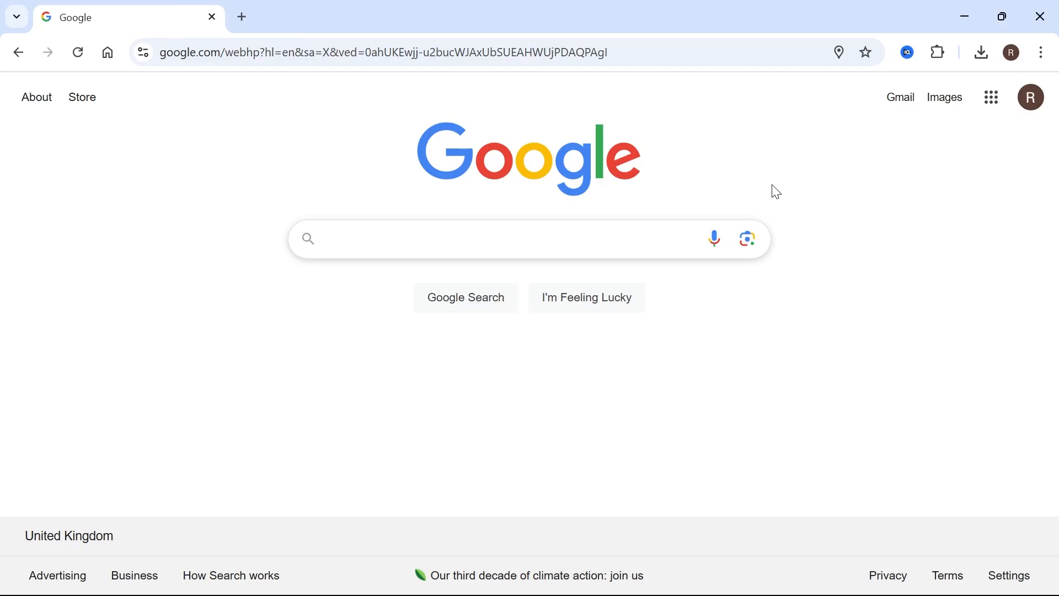
mouse_move(814, 181)
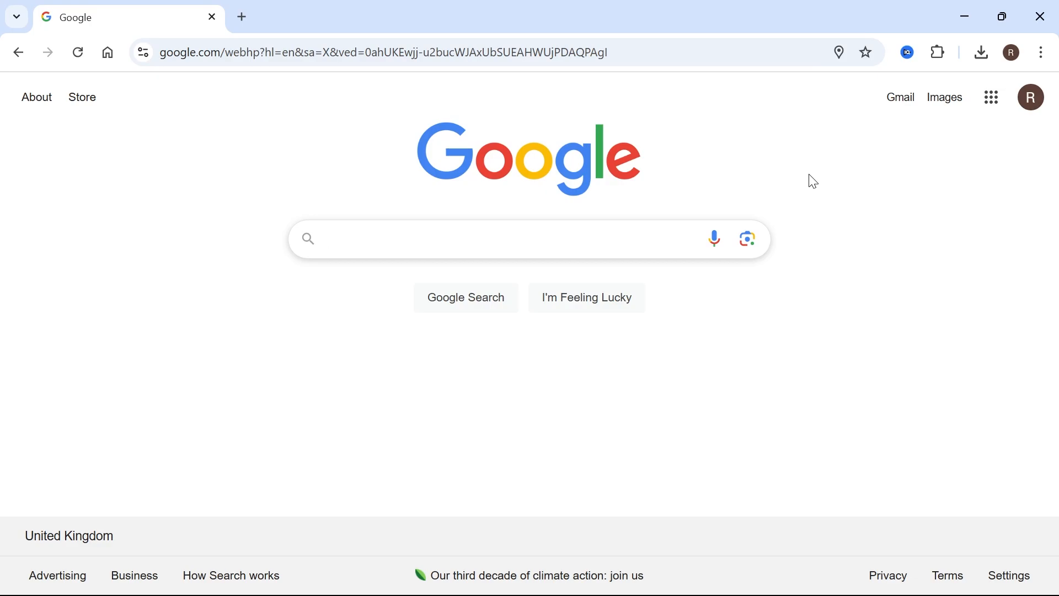
Navigate Chrome to search.google.com/search-console to load the Search Console Overview.
click(473, 238)
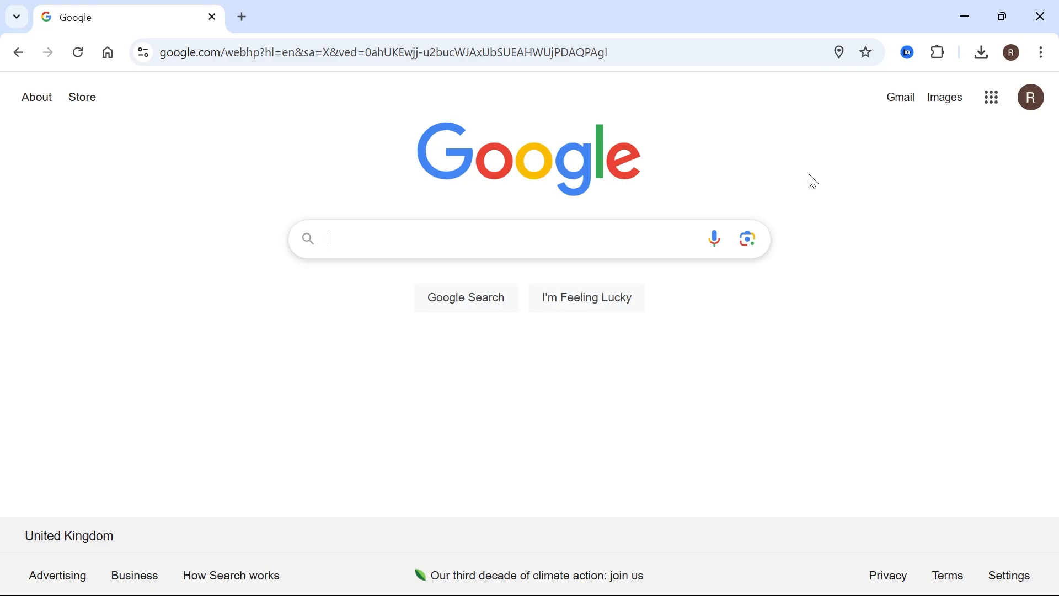
click(381, 52)
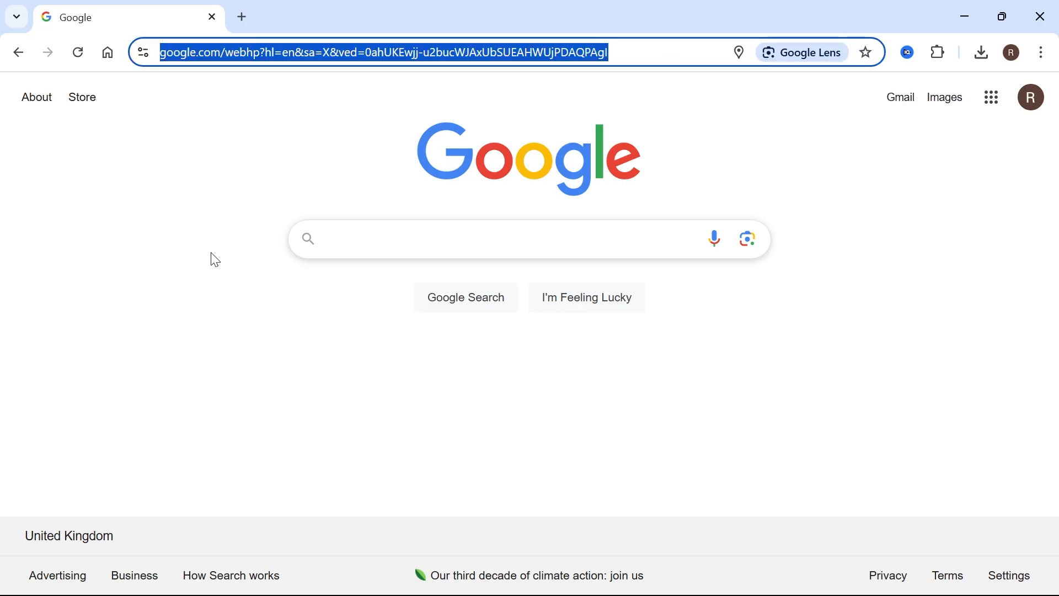
text(search.google.com)
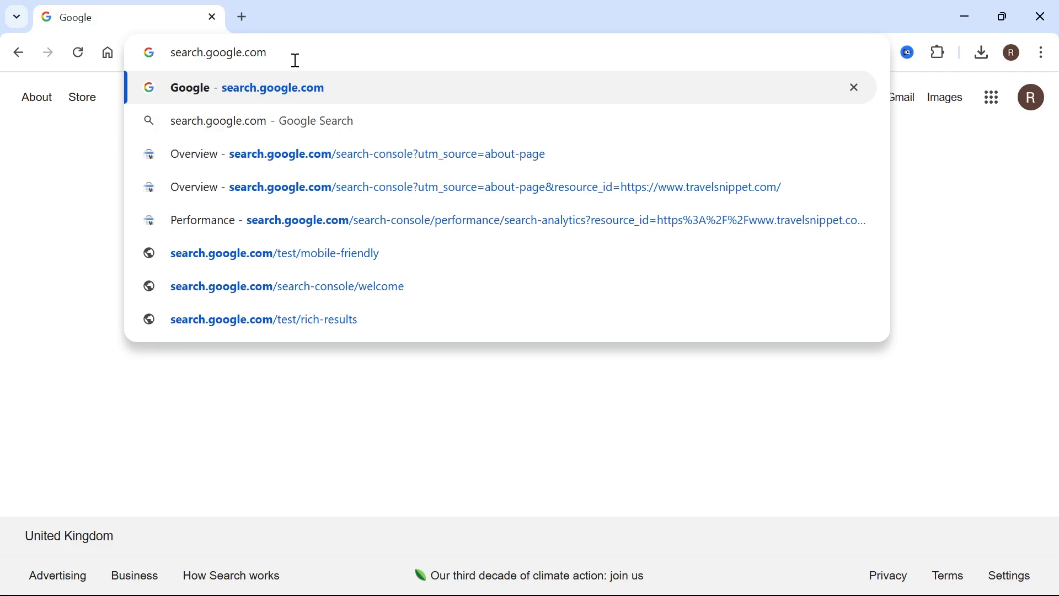
text(/)
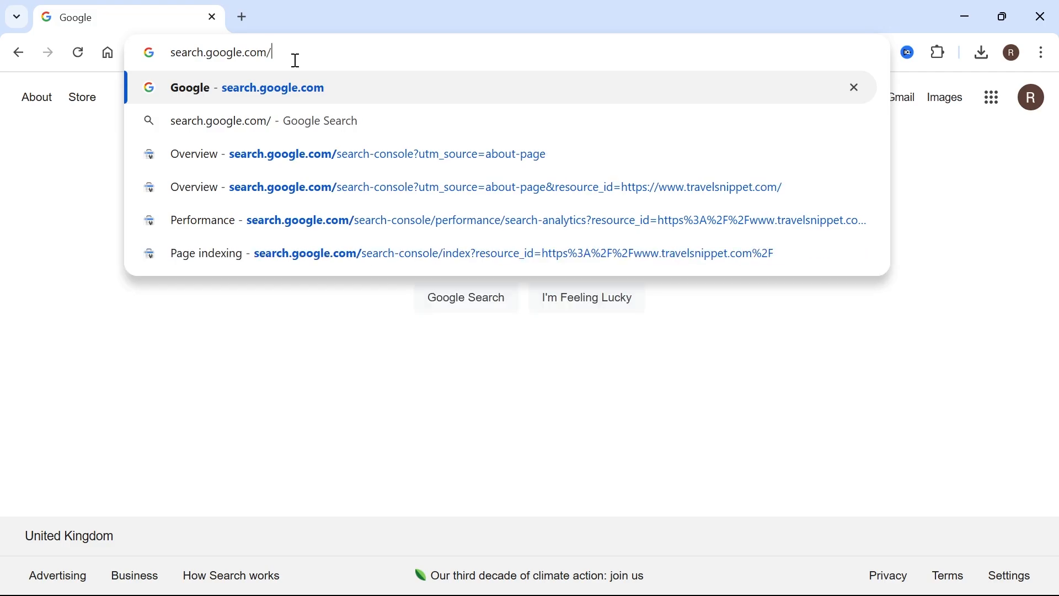
text(search0)
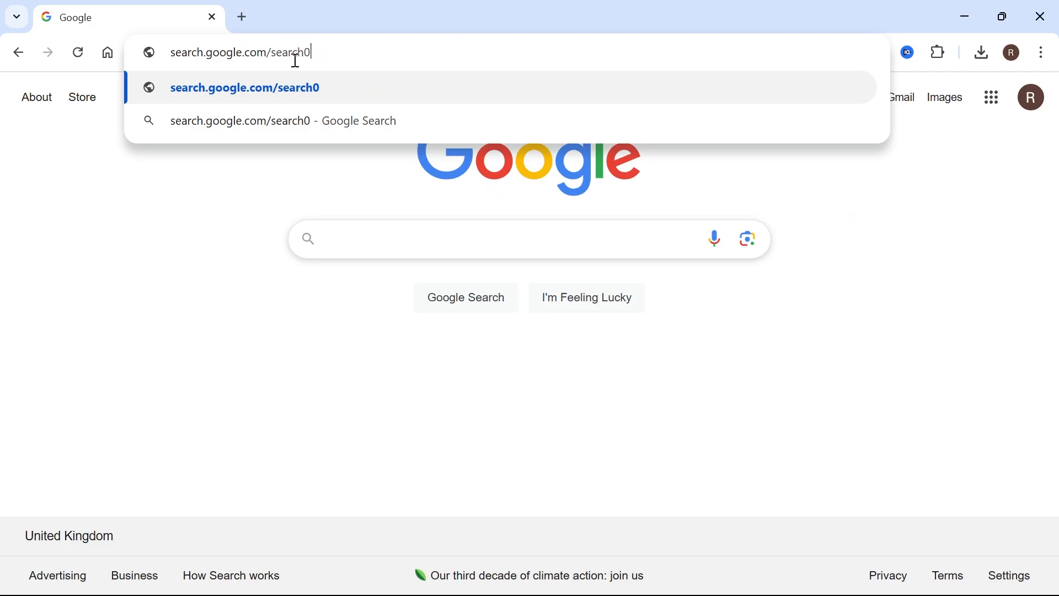
text(-console?resource_id=https://www.travelsnippet.com/)
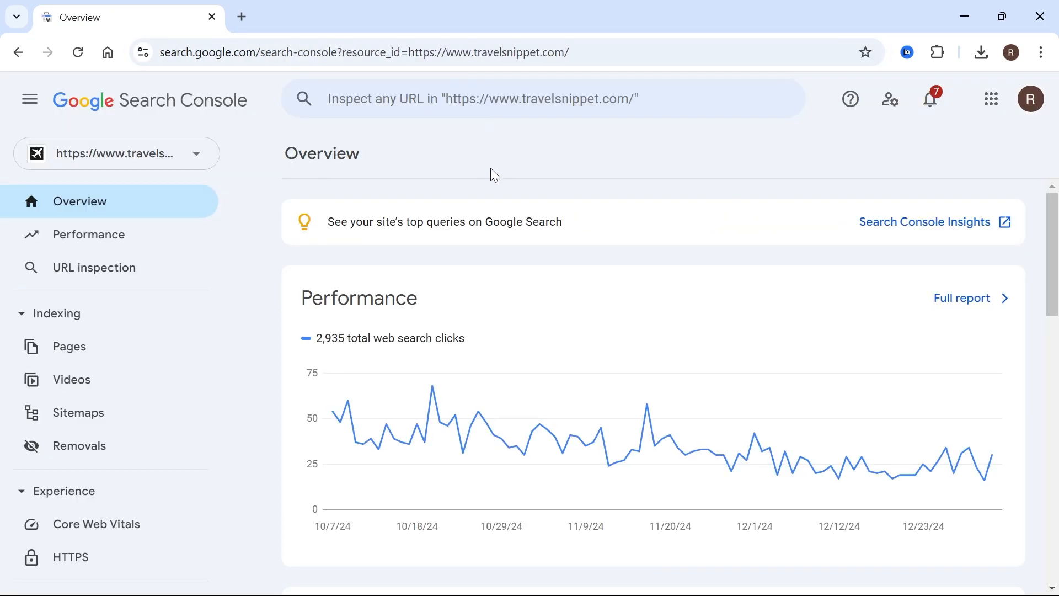
mouse_move(383, 169)
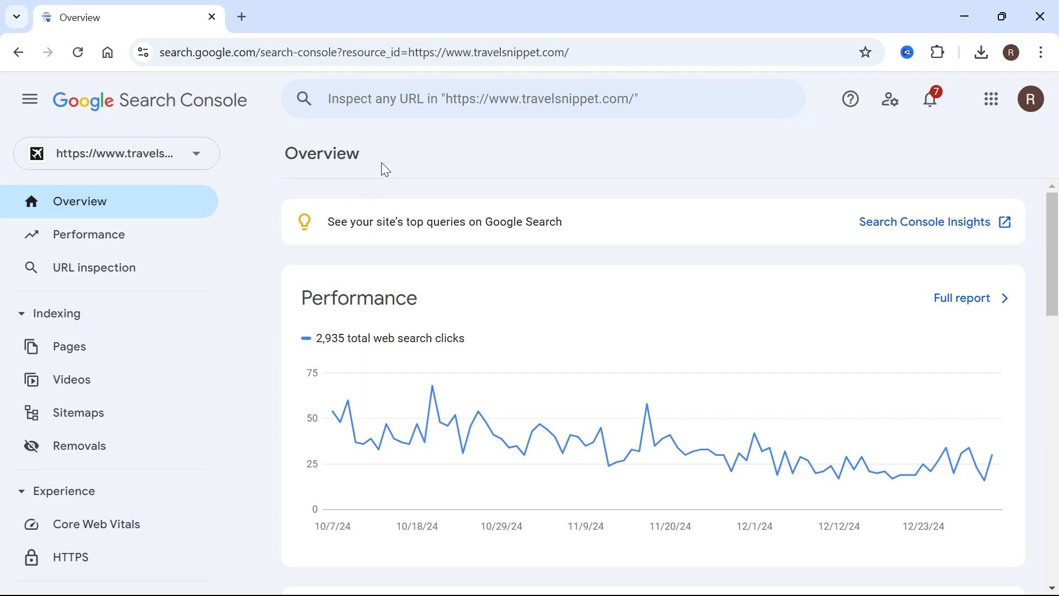
Expand the property selector to list the account's four site properties.
click(115, 153)
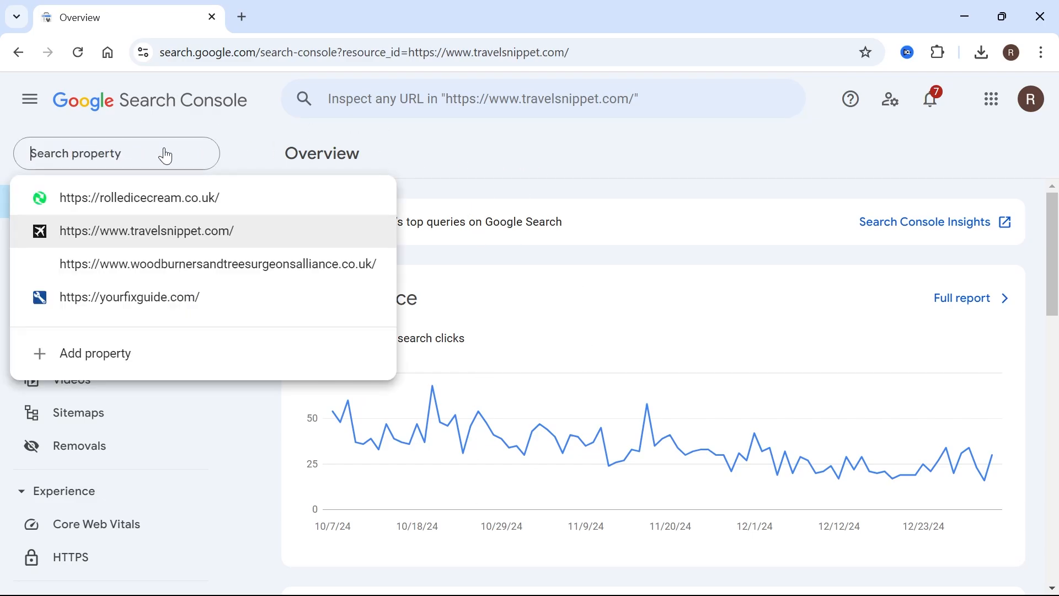
click(146, 230)
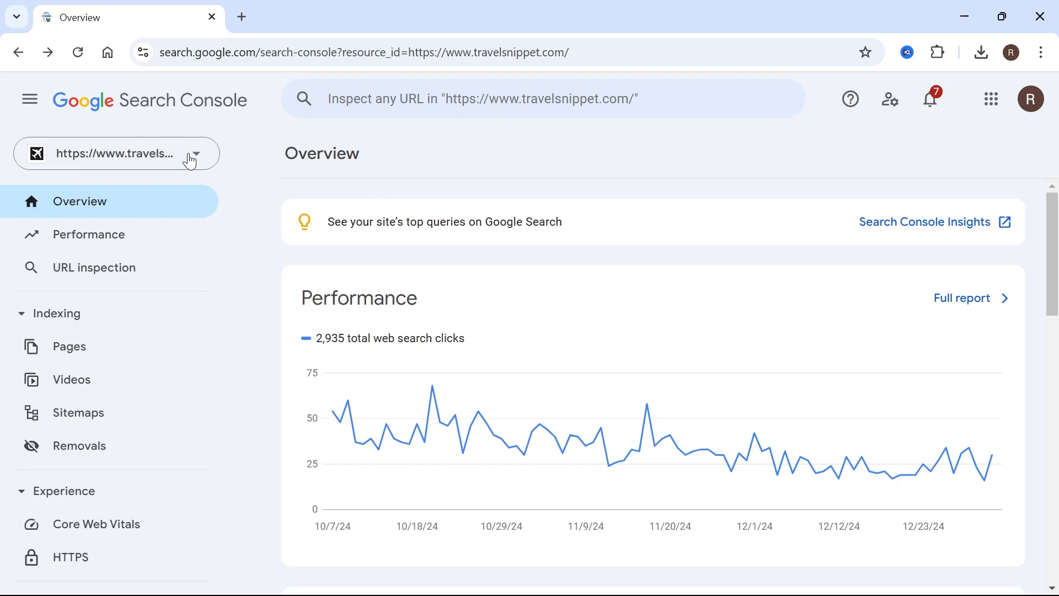
click(196, 153)
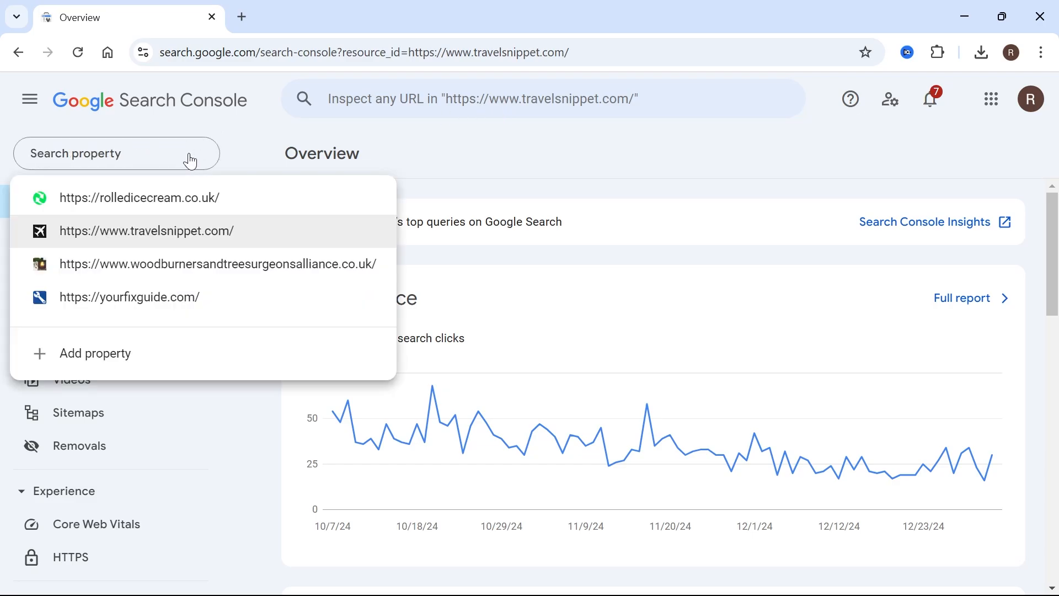
Start a new Domain property with yourfixguide3.com entered, not yet submitted.
click(95, 353)
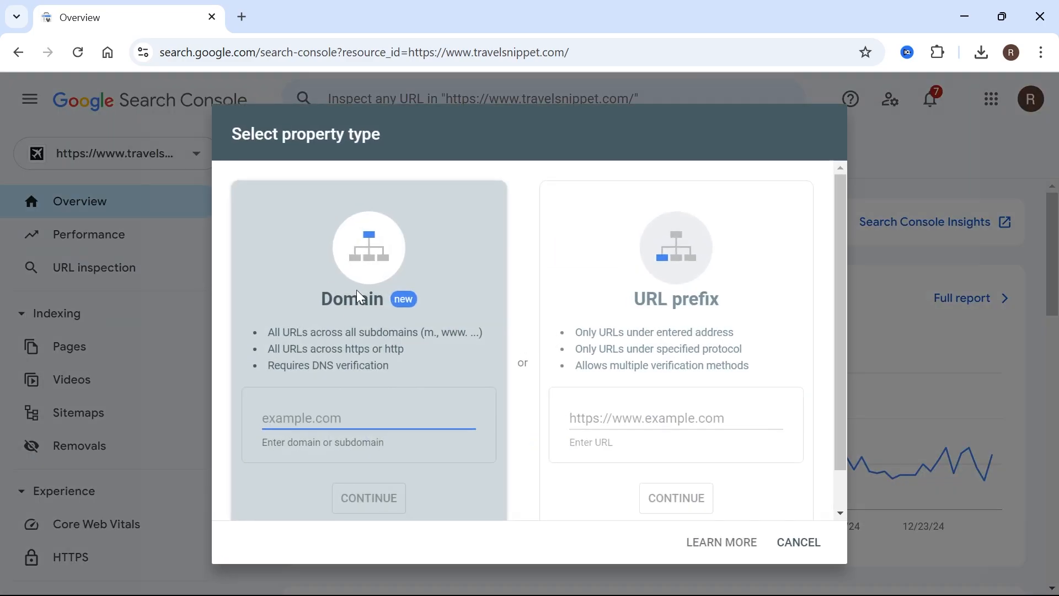
mouse_move(329, 264)
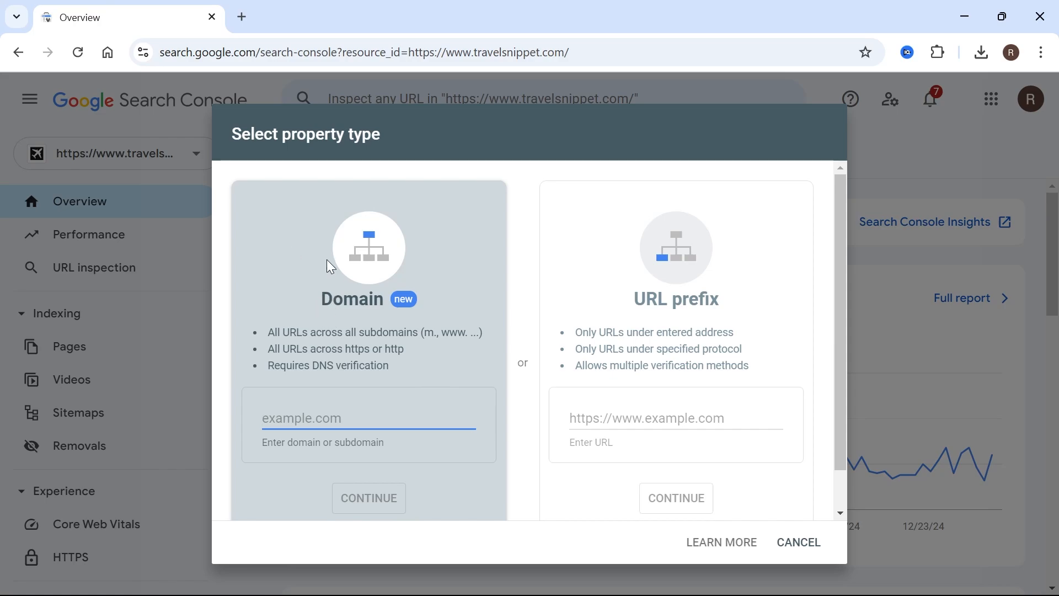
mouse_move(627, 301)
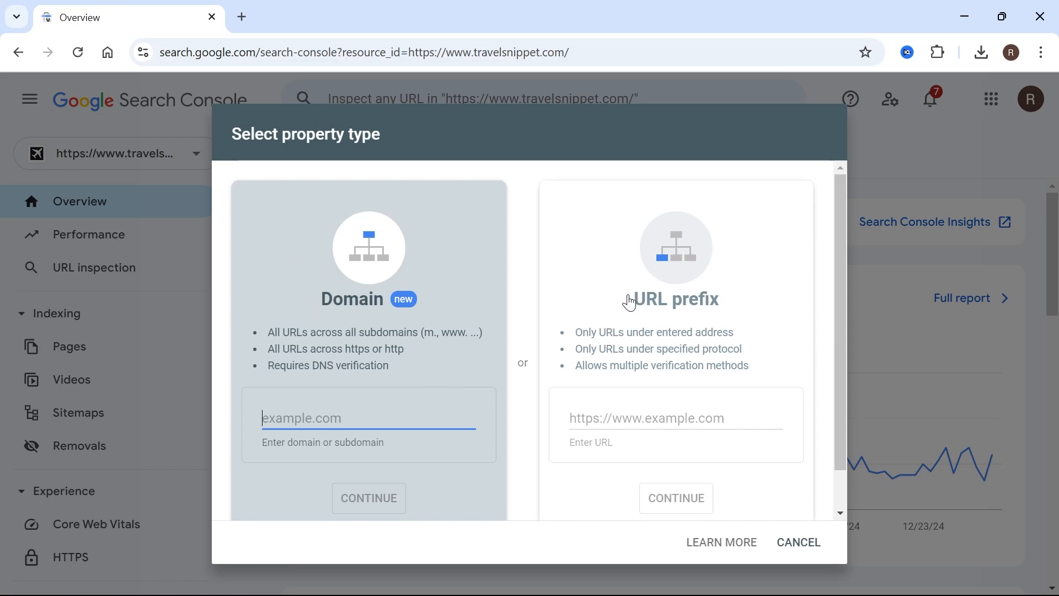
mouse_move(330, 295)
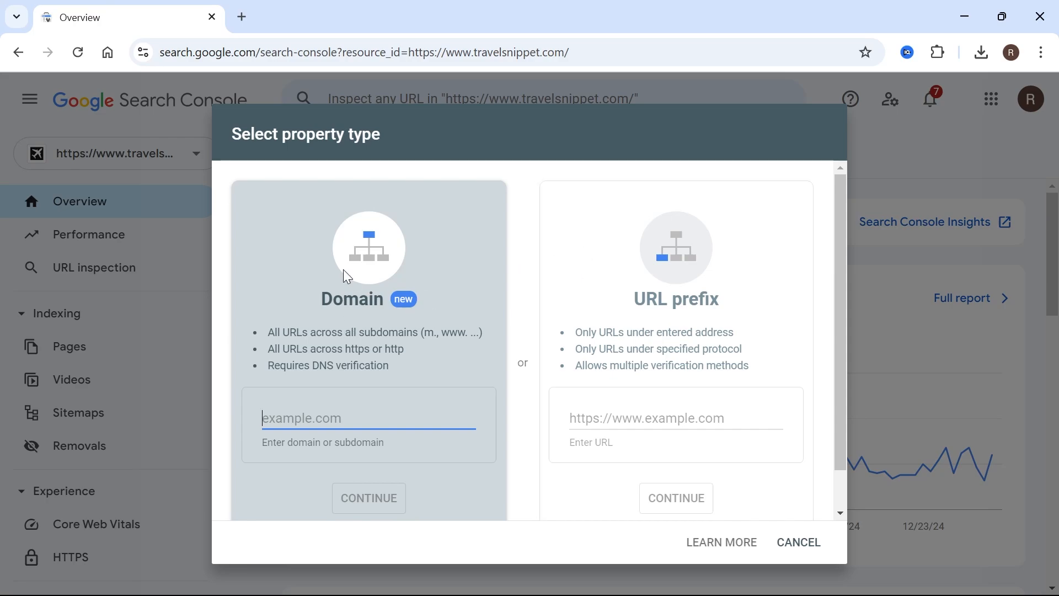
text(yourfixguide3.com)
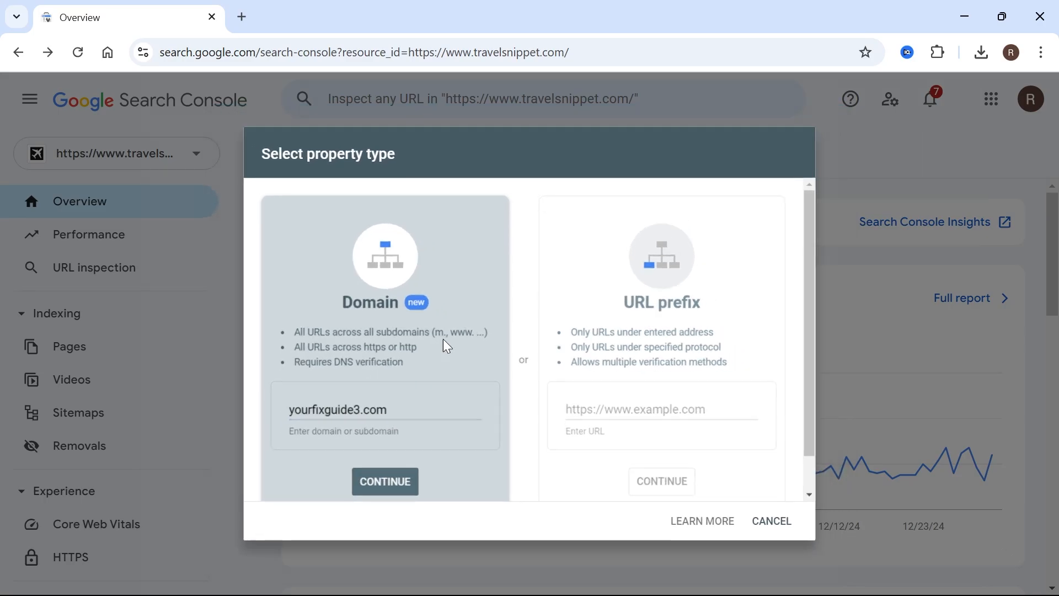
Submit yourfixguide3.com and copy its google-site-verification TXT record value.
click(384, 481)
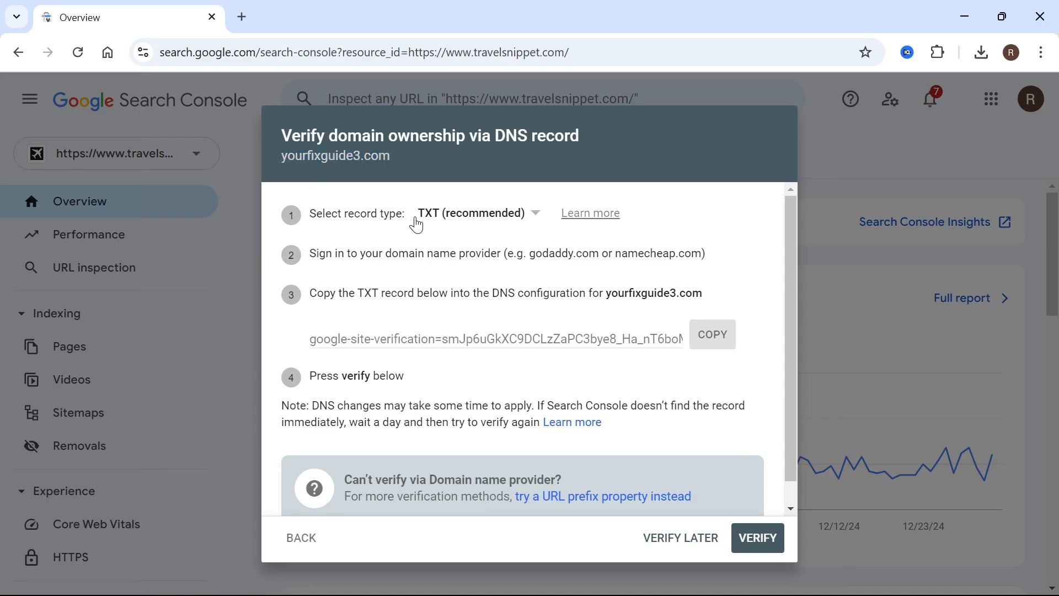
mouse_move(363, 293)
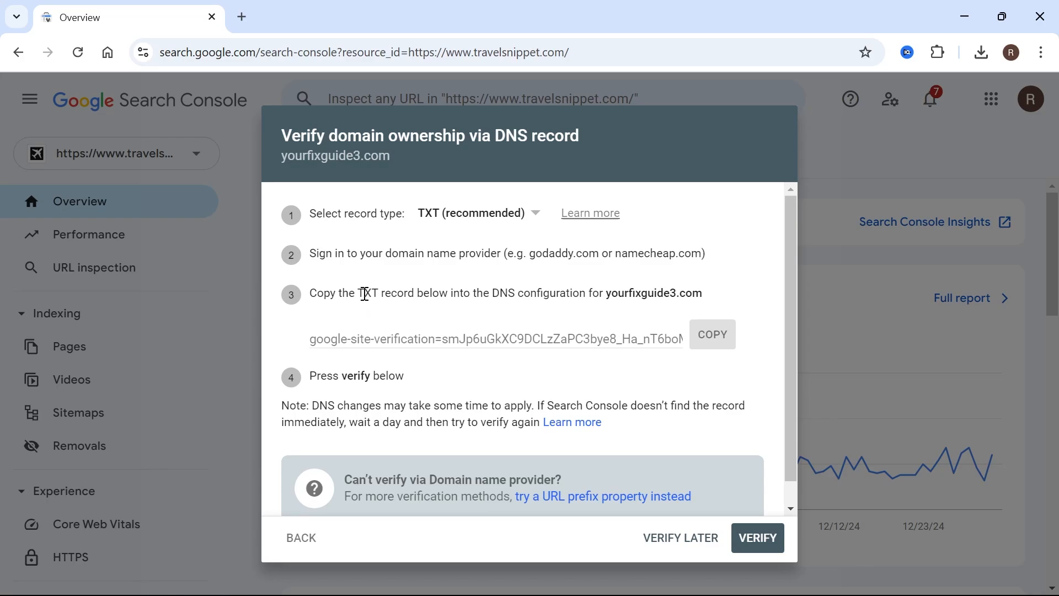
mouse_move(511, 248)
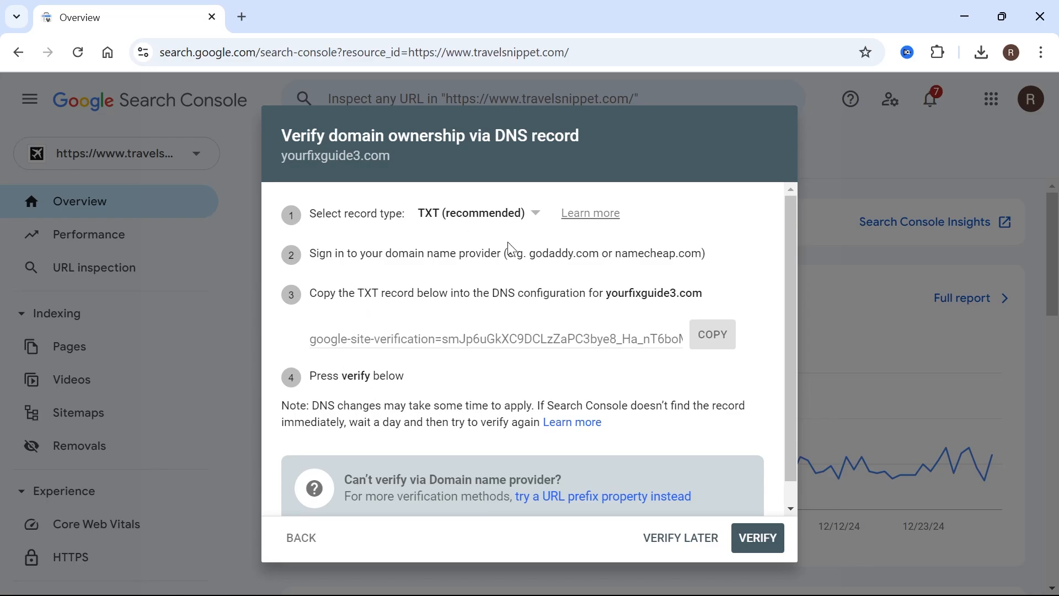
mouse_move(434, 295)
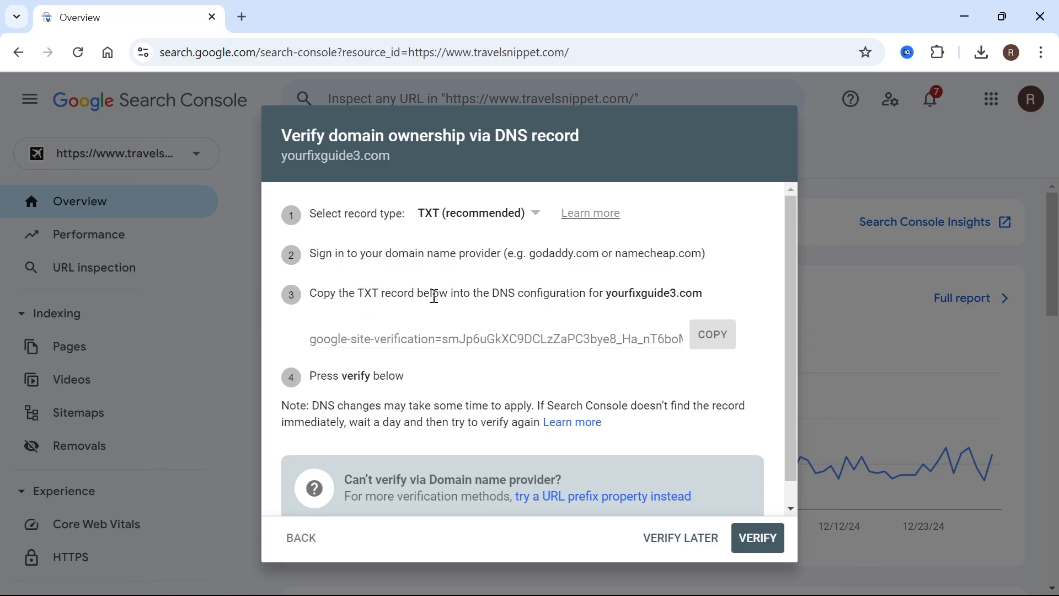
mouse_move(522, 324)
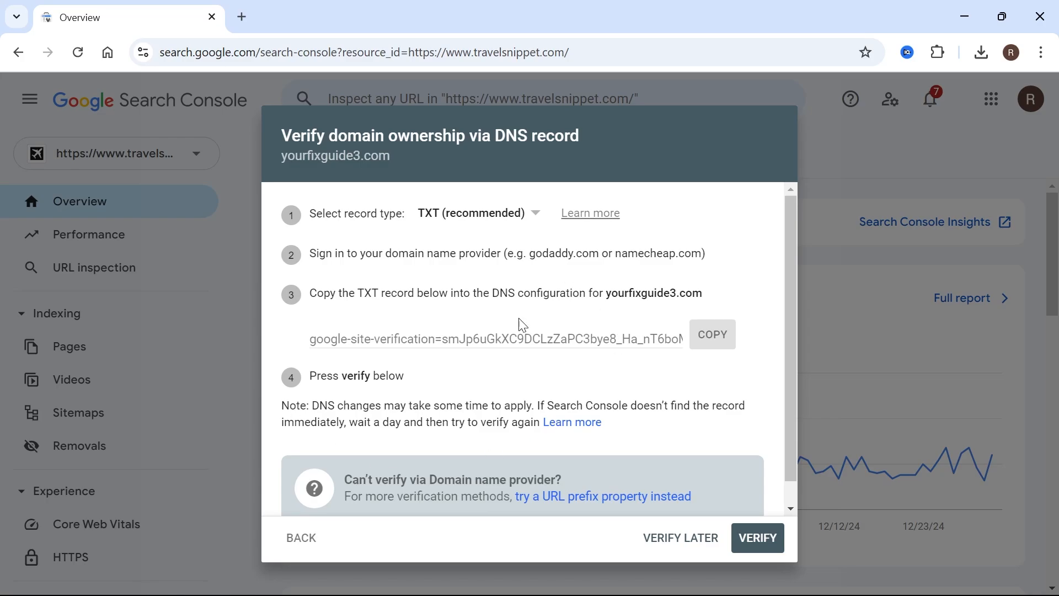
mouse_move(427, 296)
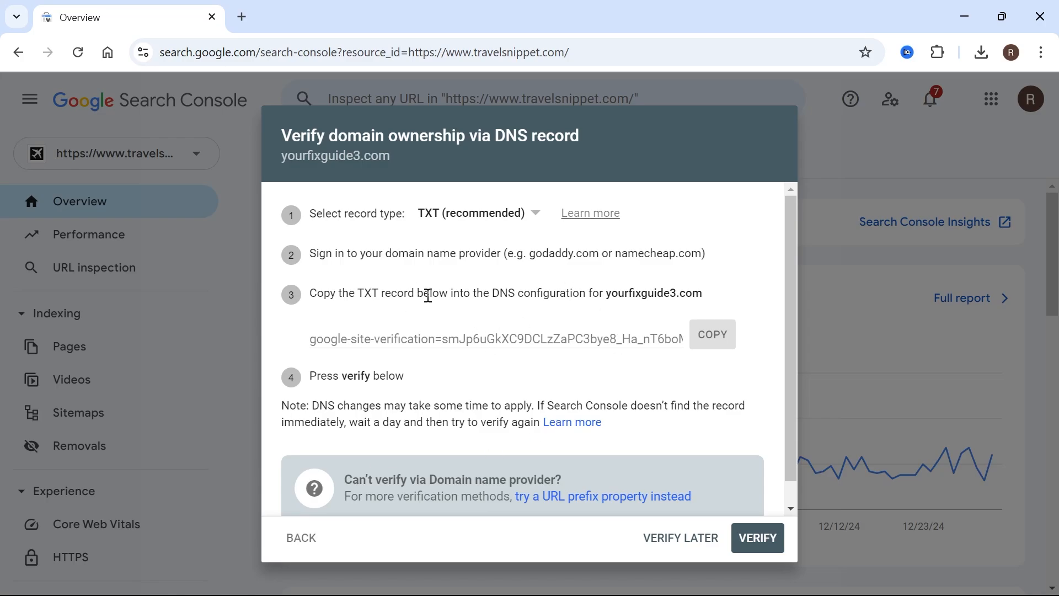
mouse_move(576, 277)
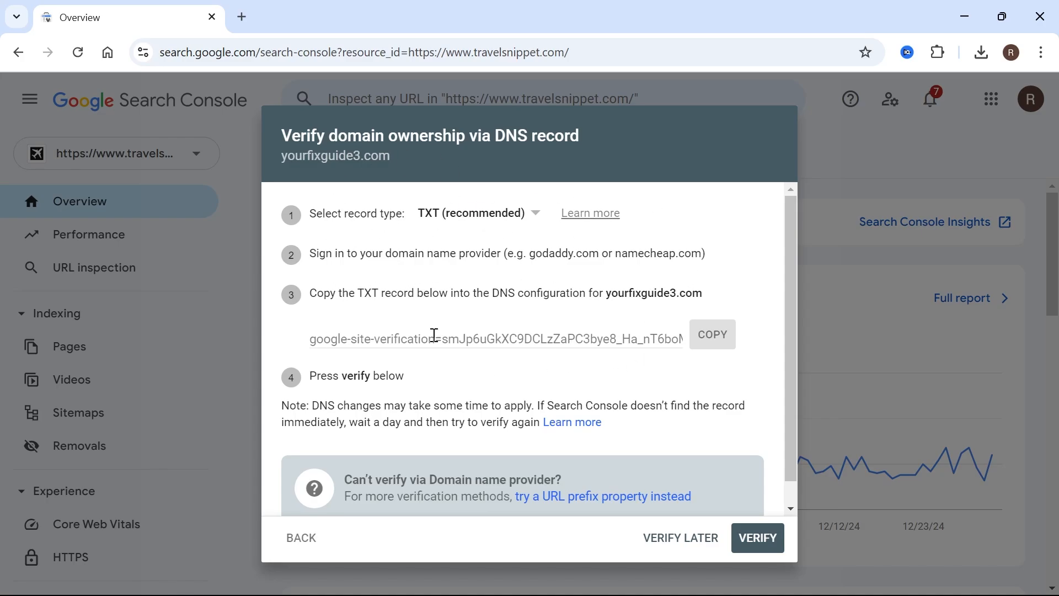
mouse_move(323, 230)
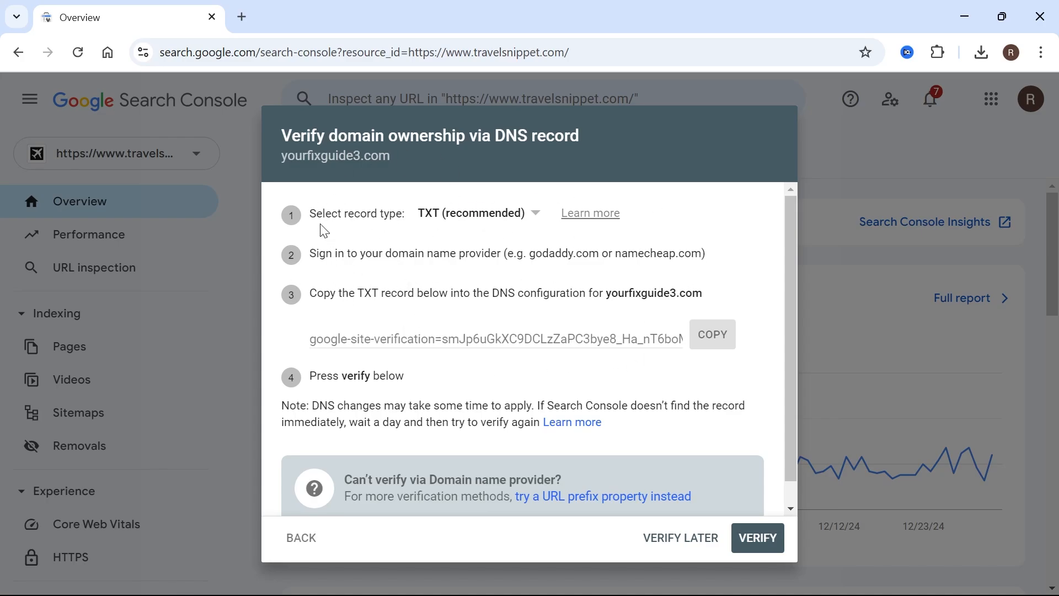
mouse_move(718, 348)
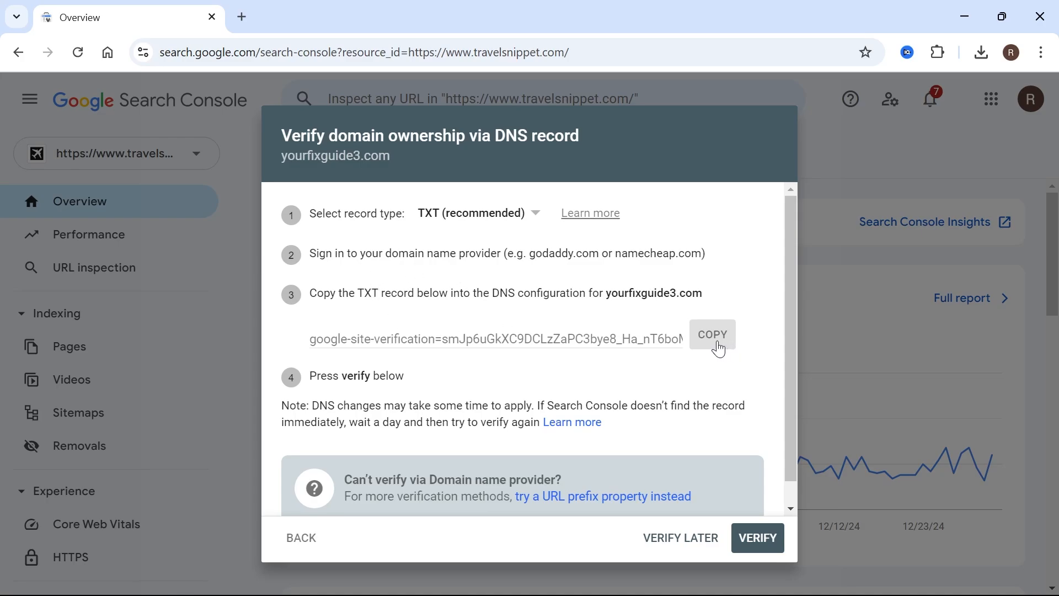
click(712, 334)
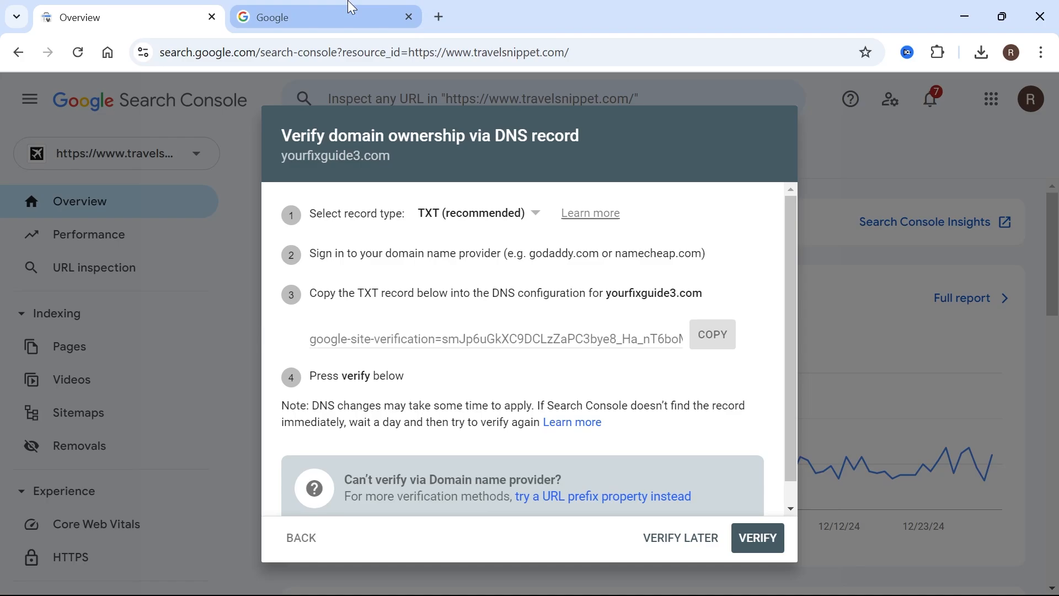
Load godaddy.com in the new tab and expand the signed-in account menu.
text(godaddy.com/en-uk)
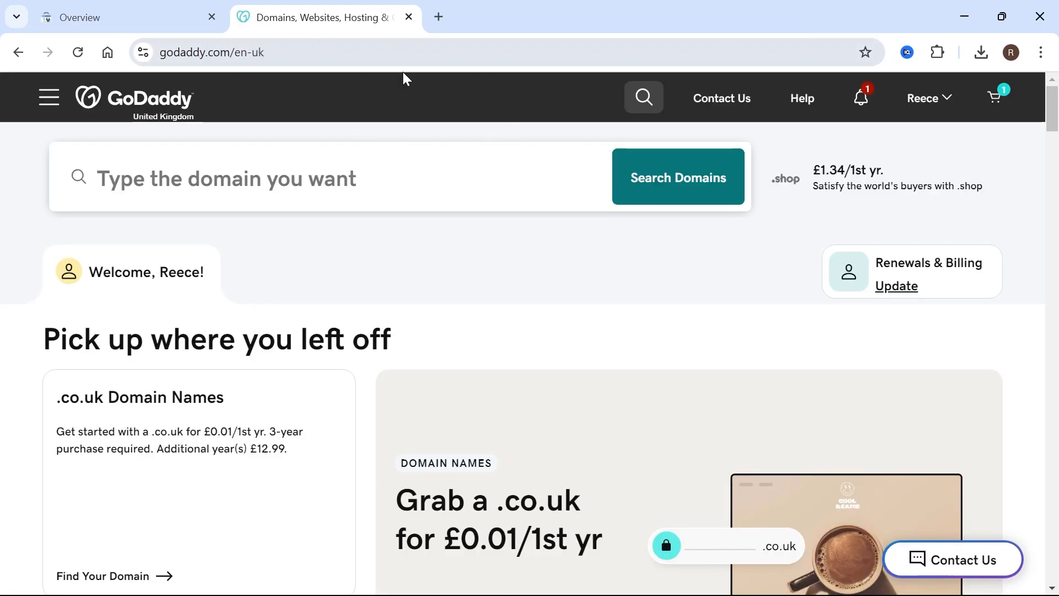
click(925, 98)
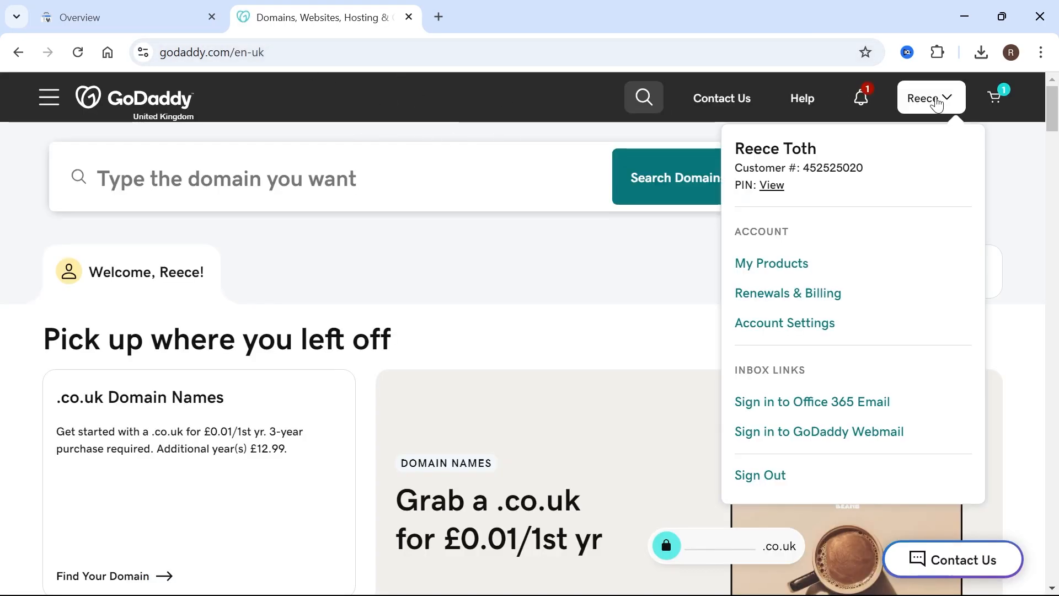
mouse_move(772, 263)
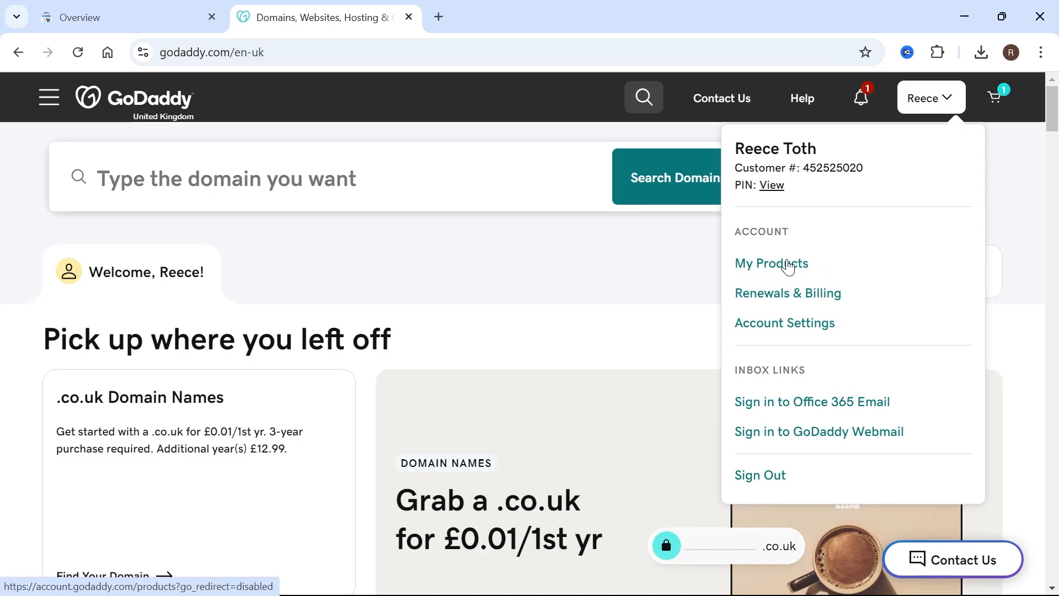
Go to My Products, reach the Your Fix Guide dashboard and follow its yourfixguide.com domain link.
click(771, 263)
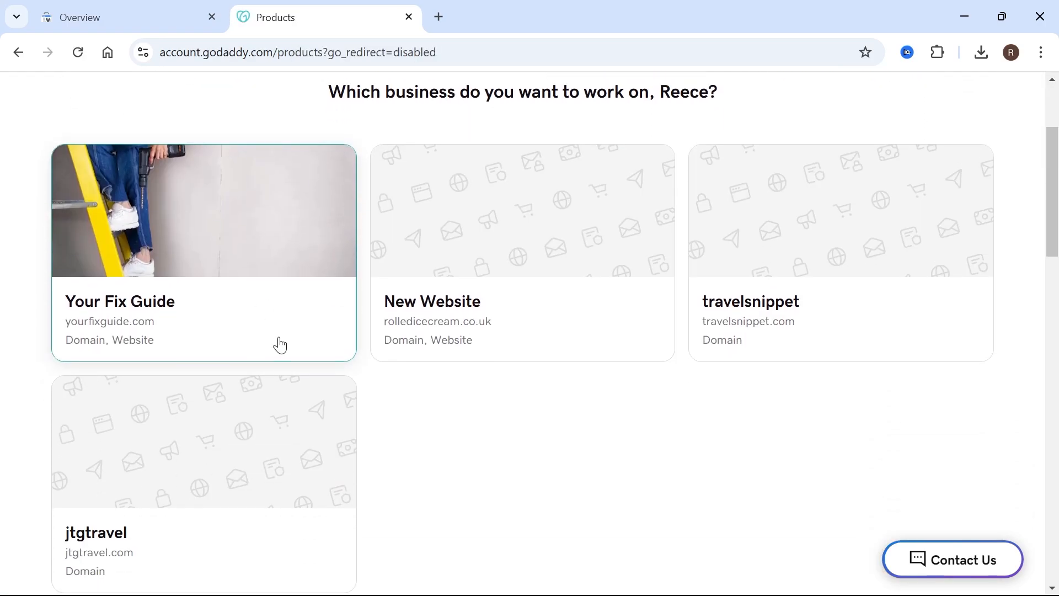
scroll(down, 3)
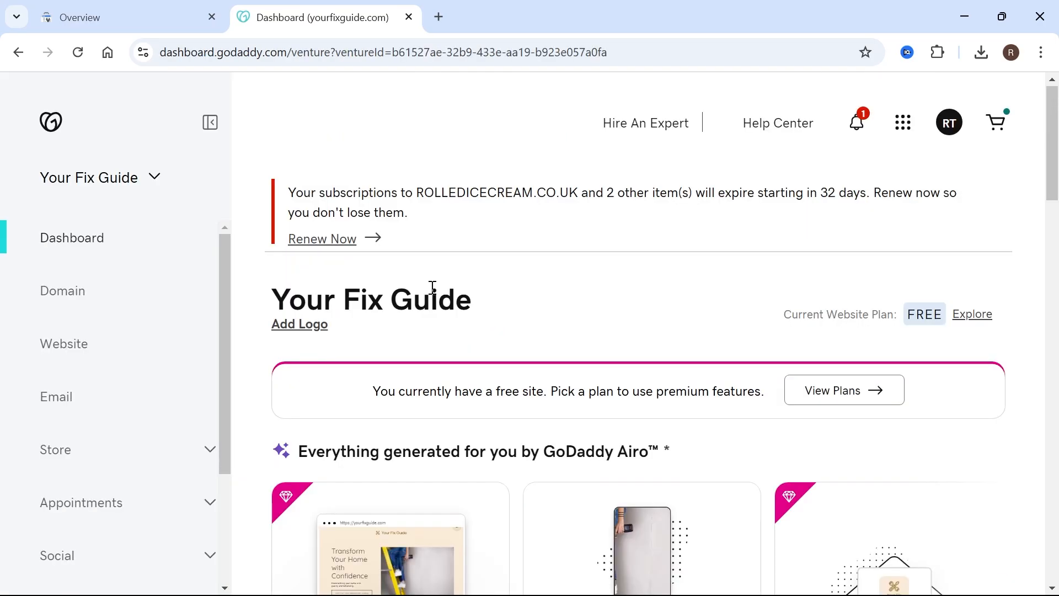
scroll(down, 3)
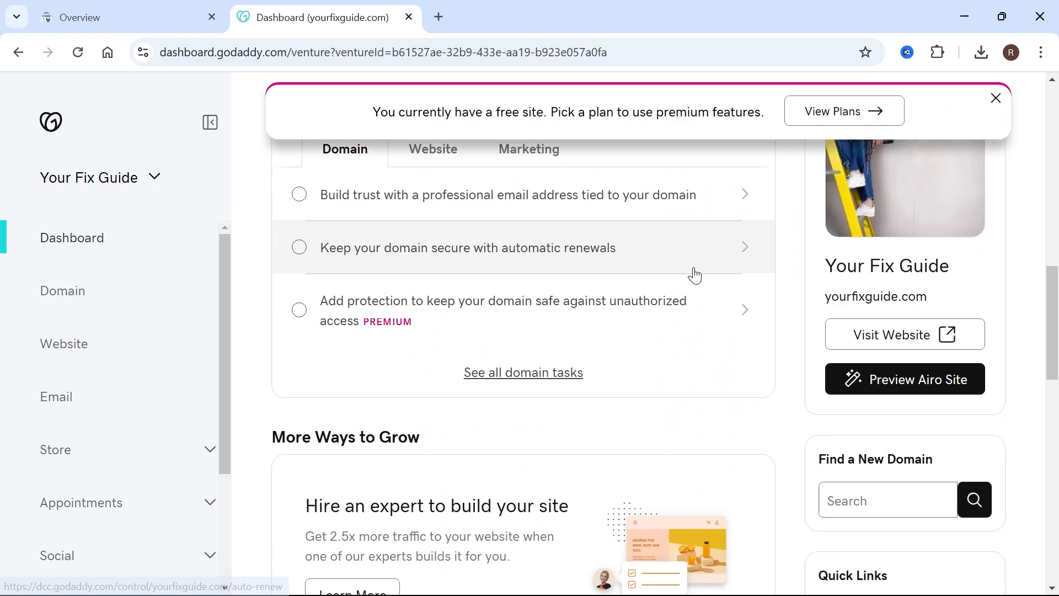
scroll(down, 3)
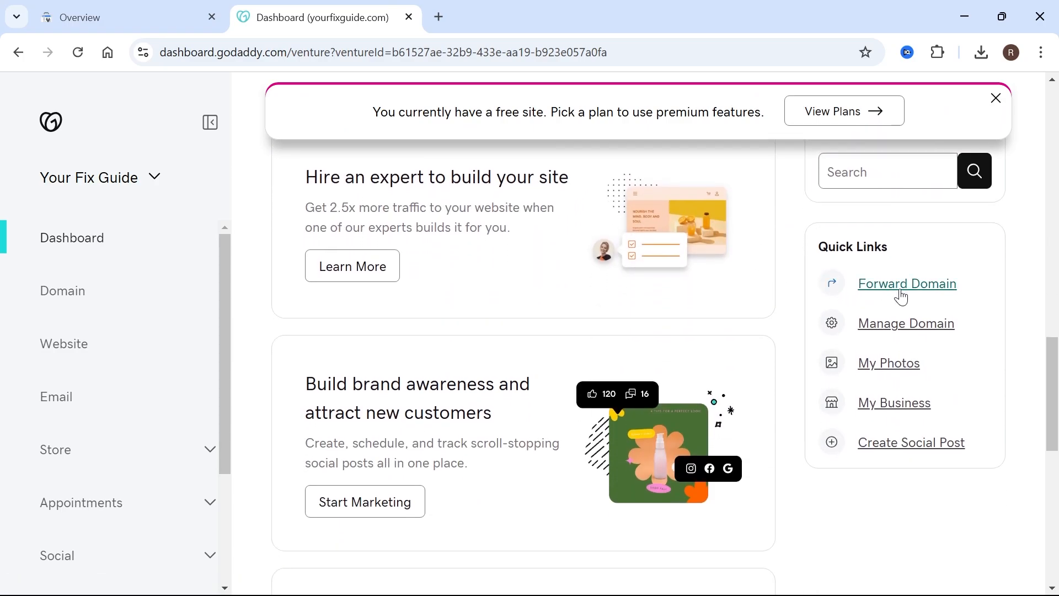
click(907, 284)
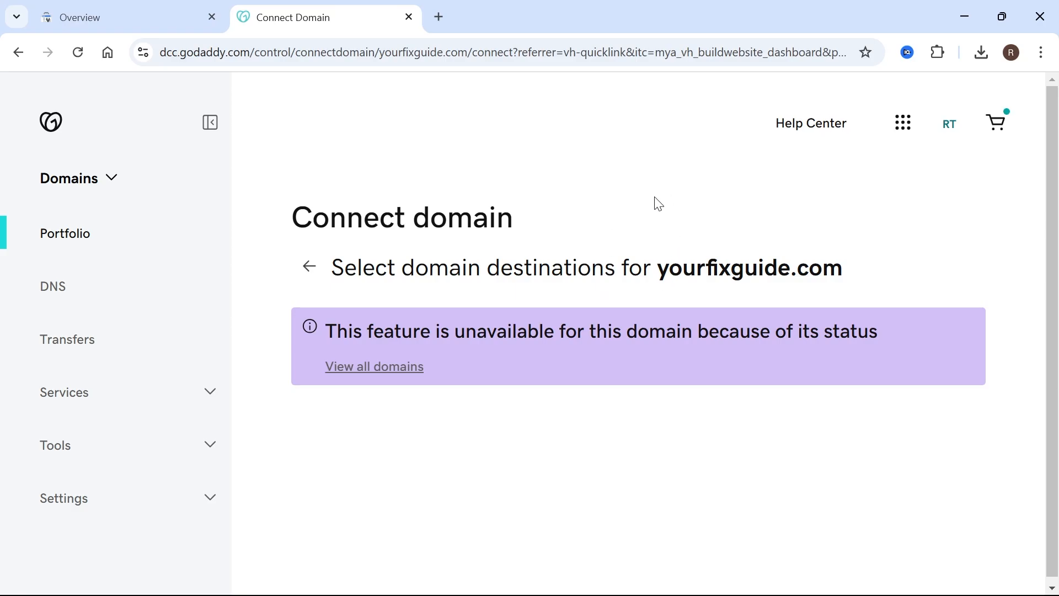
Enter DNS management and switch the viewed records to widereachdigital.com.
click(52, 286)
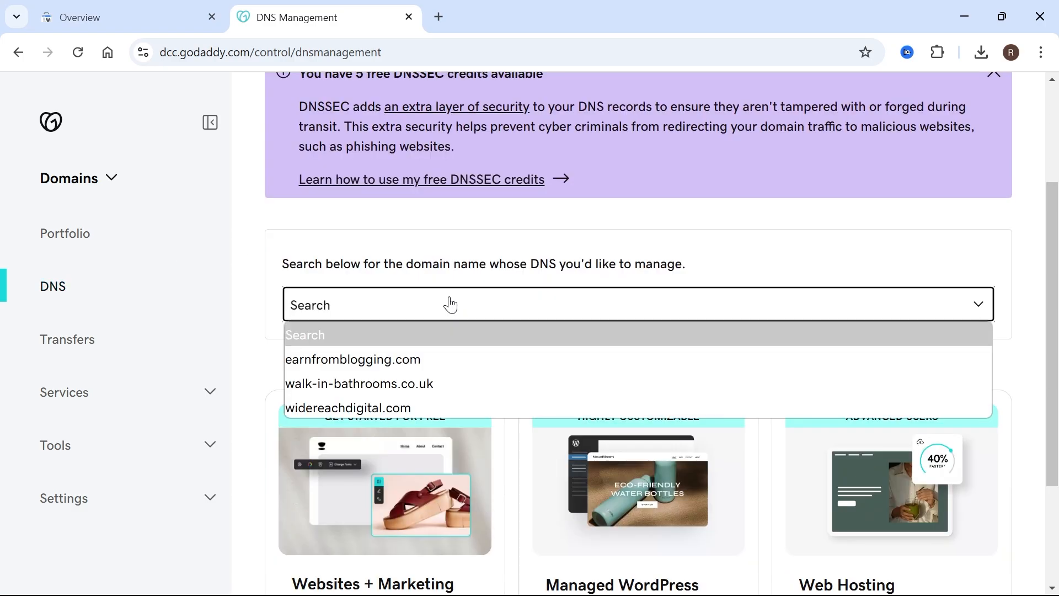
mouse_move(353, 359)
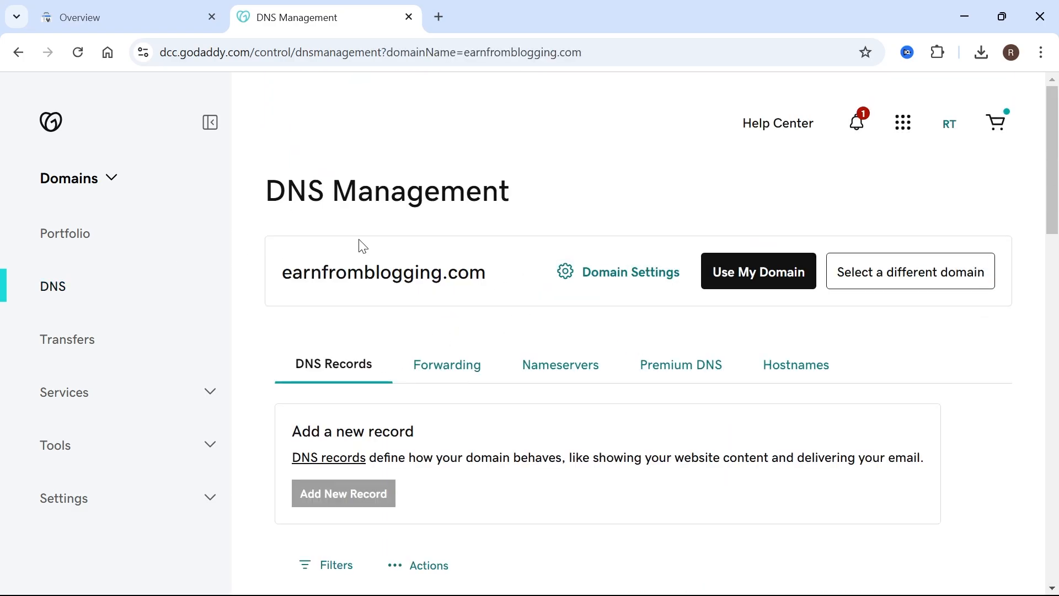
scroll(down, 3)
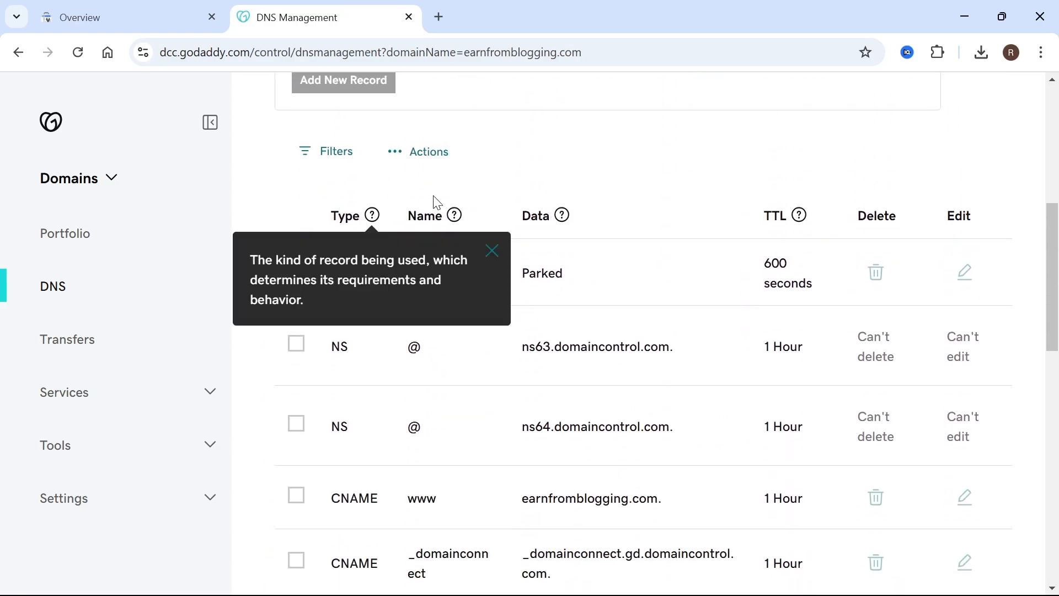
click(493, 250)
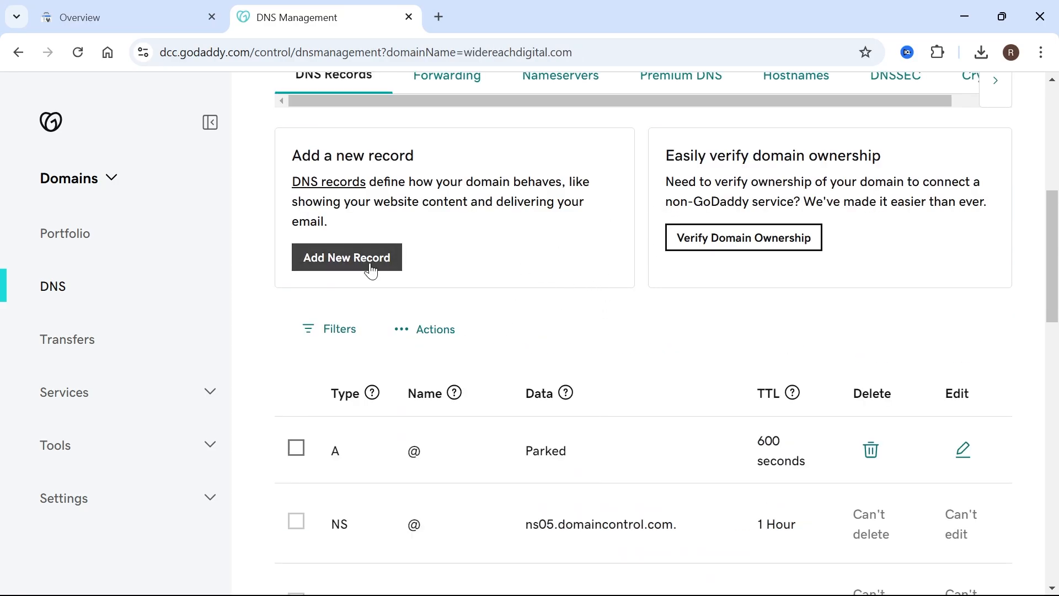
Draft a new TXT record with name @ and the copied google-site-verification value.
click(346, 257)
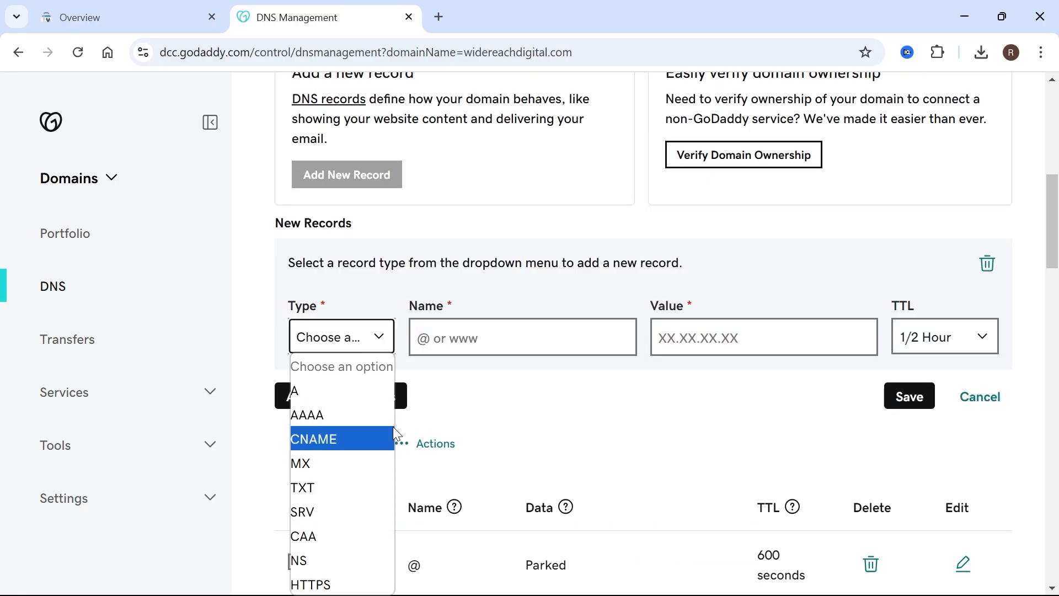
click(302, 488)
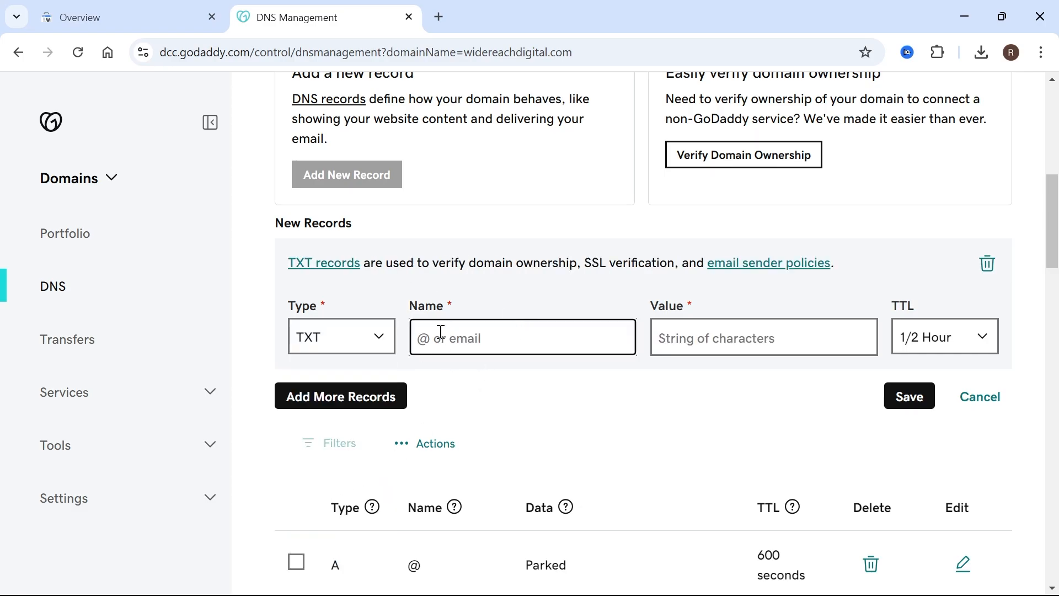
click(764, 338)
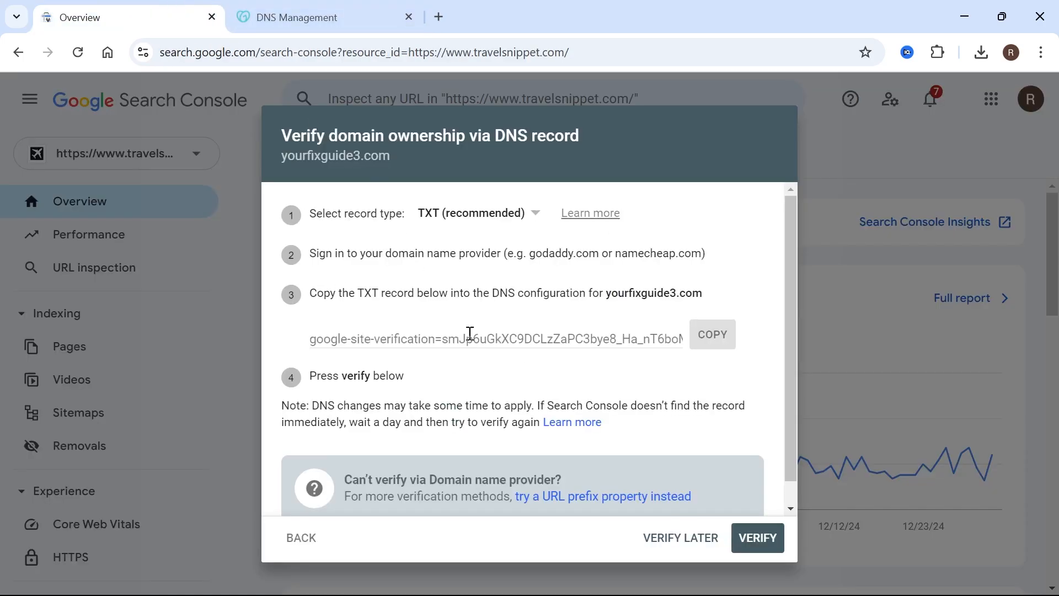
click(325, 16)
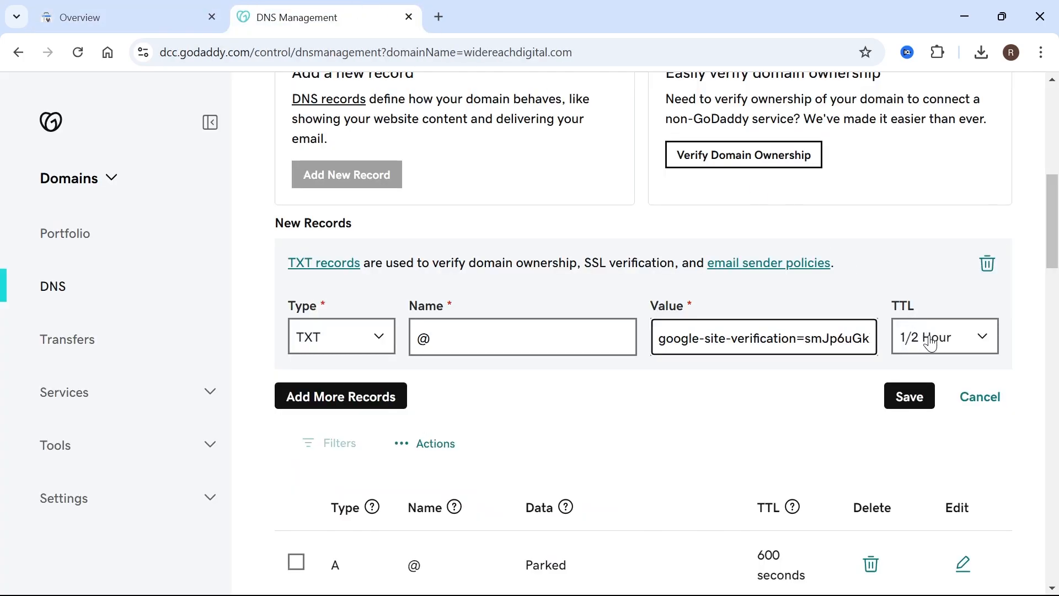
mouse_move(909, 396)
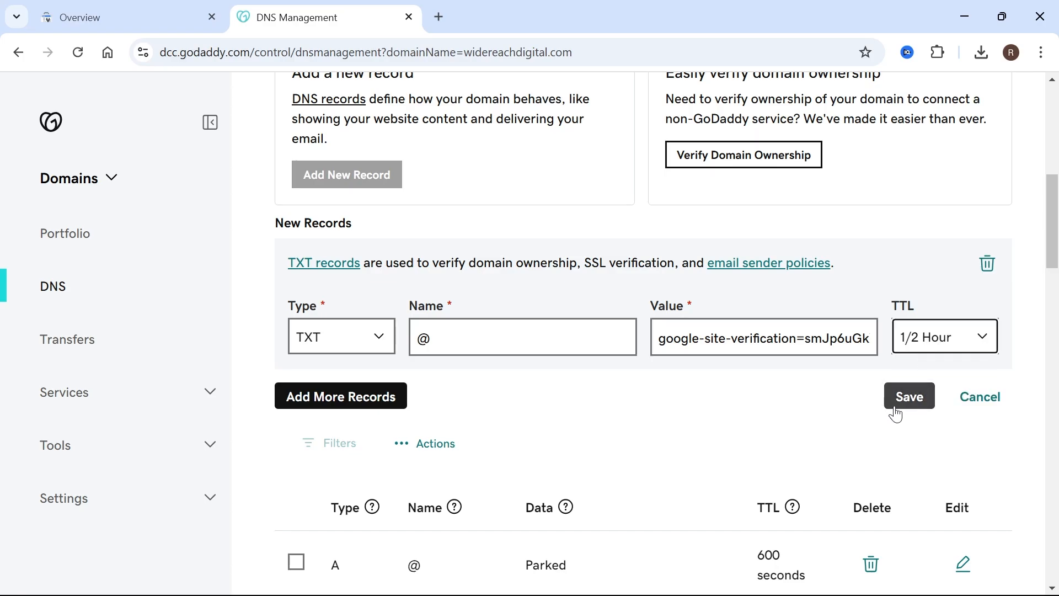
click(909, 396)
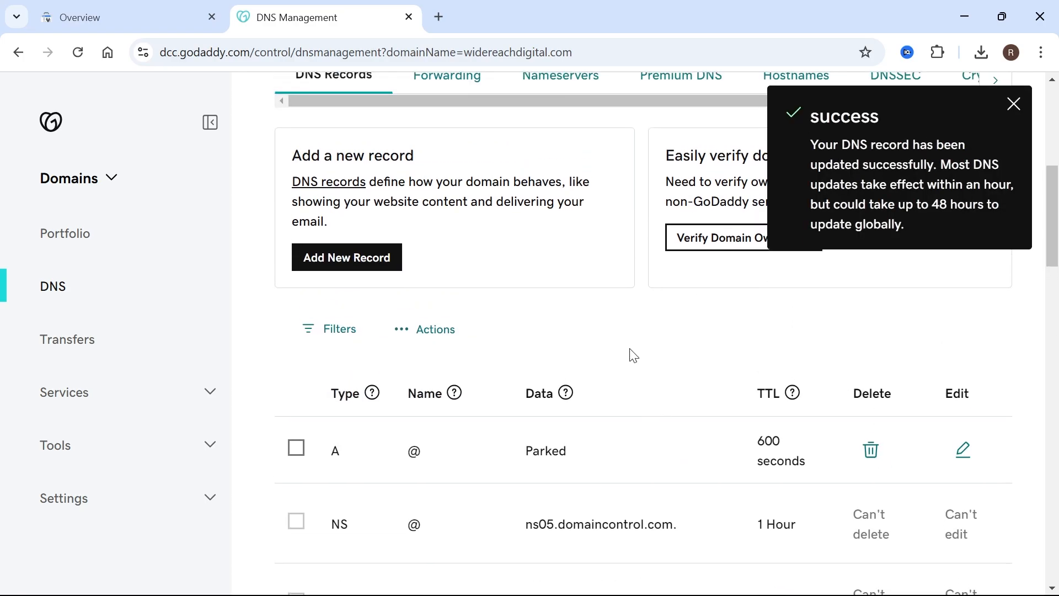
mouse_move(873, 155)
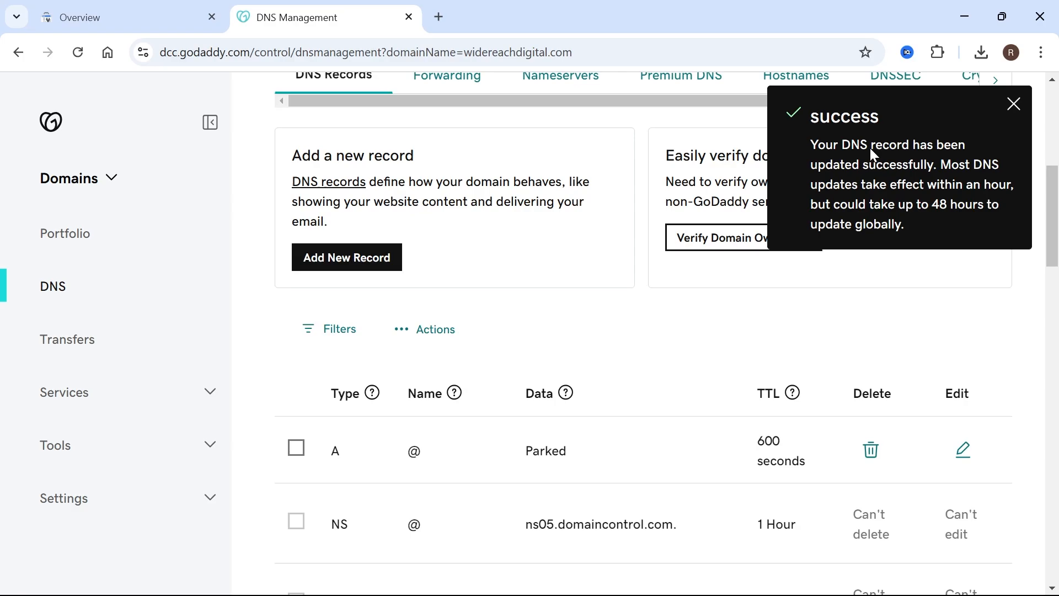
scroll(down, 3)
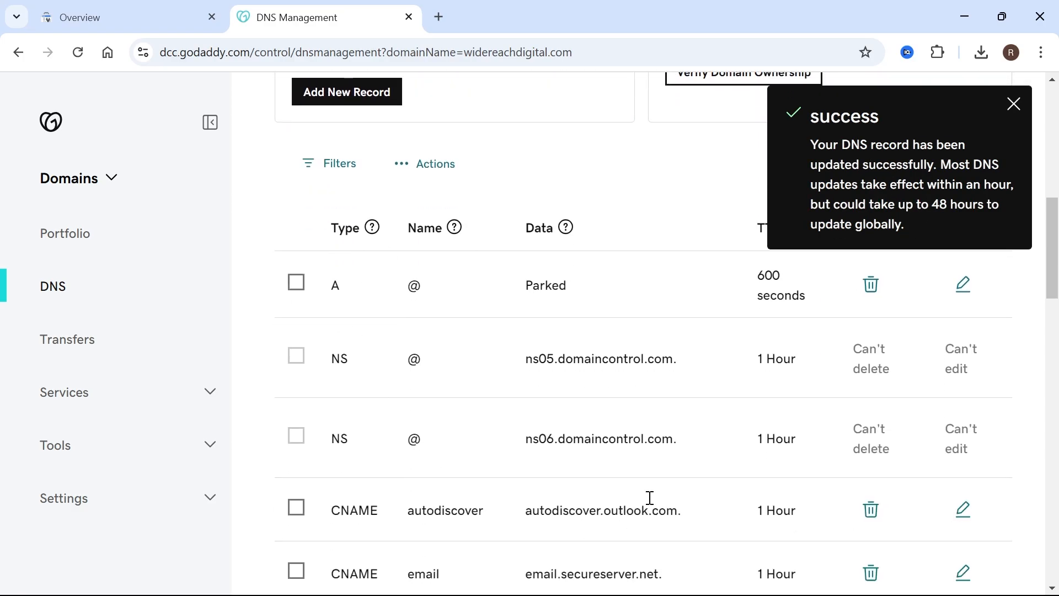
scroll(up, 3)
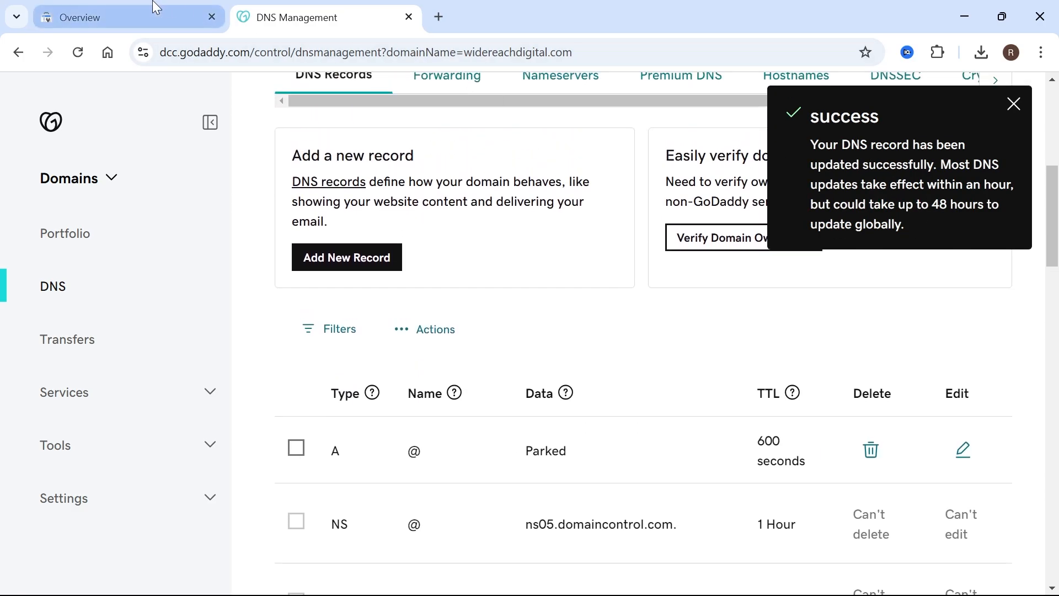
Run VERIFY for yourfixguide3.com in Search Console and acknowledge the failed-verification notice.
click(102, 16)
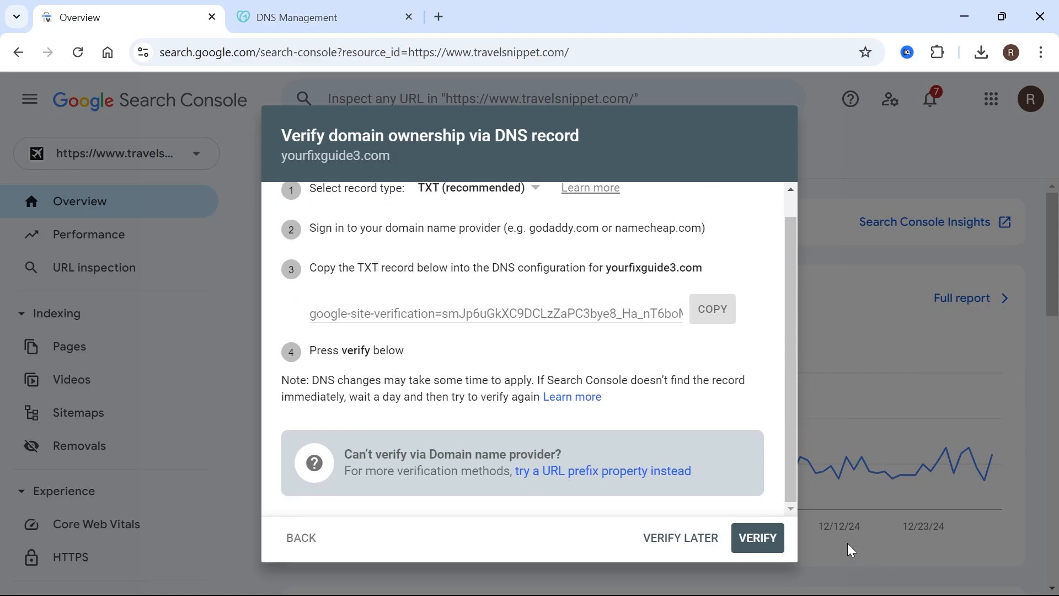
click(757, 537)
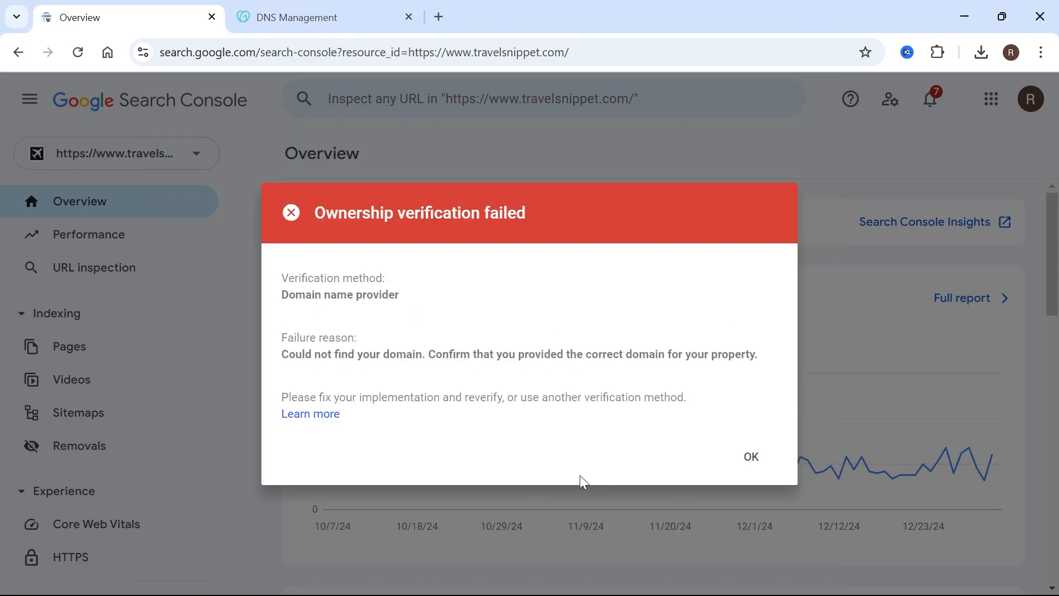
mouse_move(471, 366)
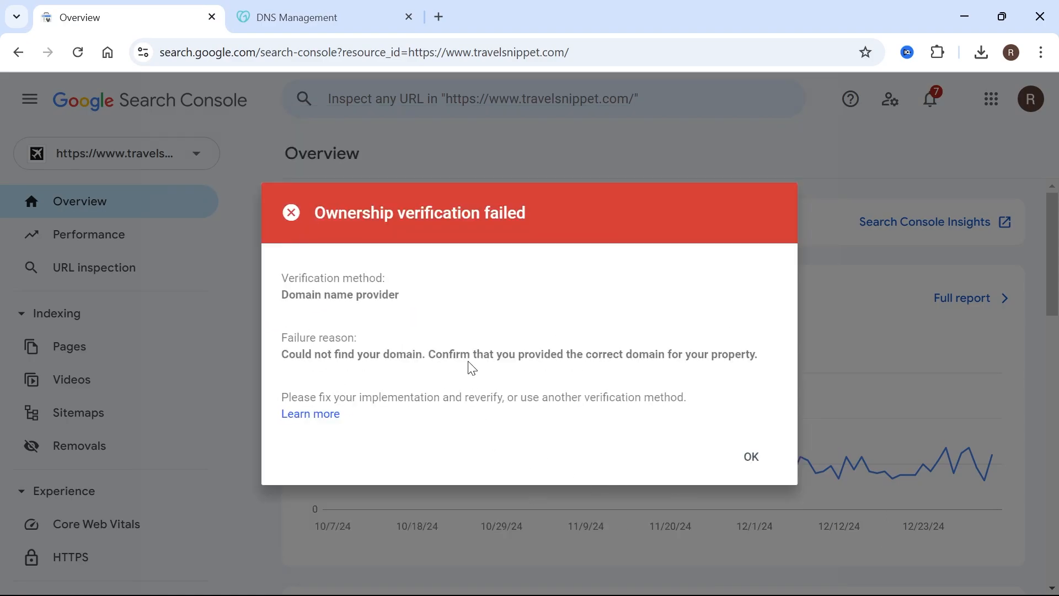
mouse_move(290, 308)
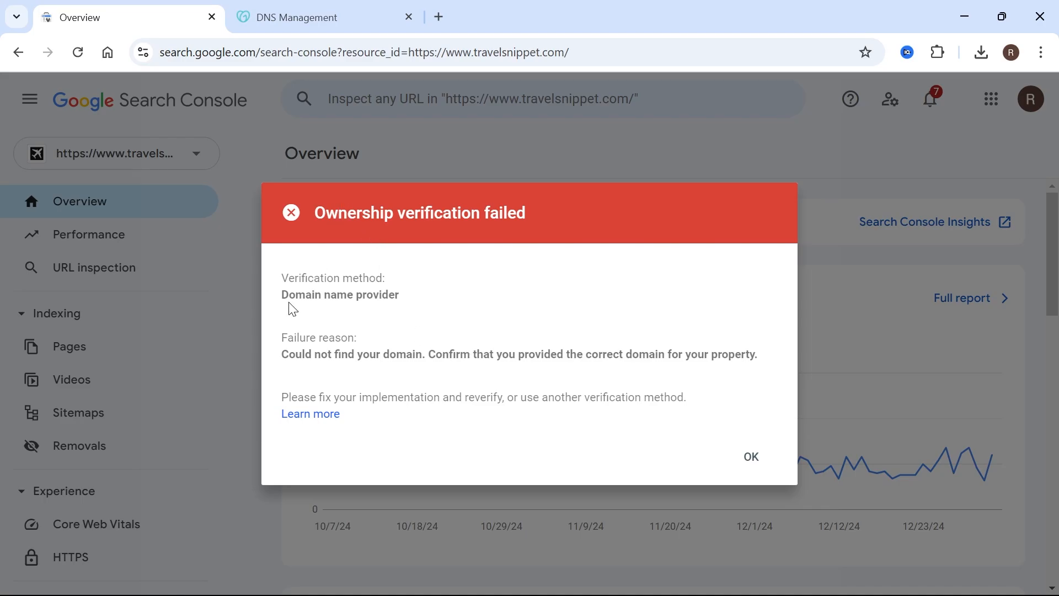
mouse_move(519, 311)
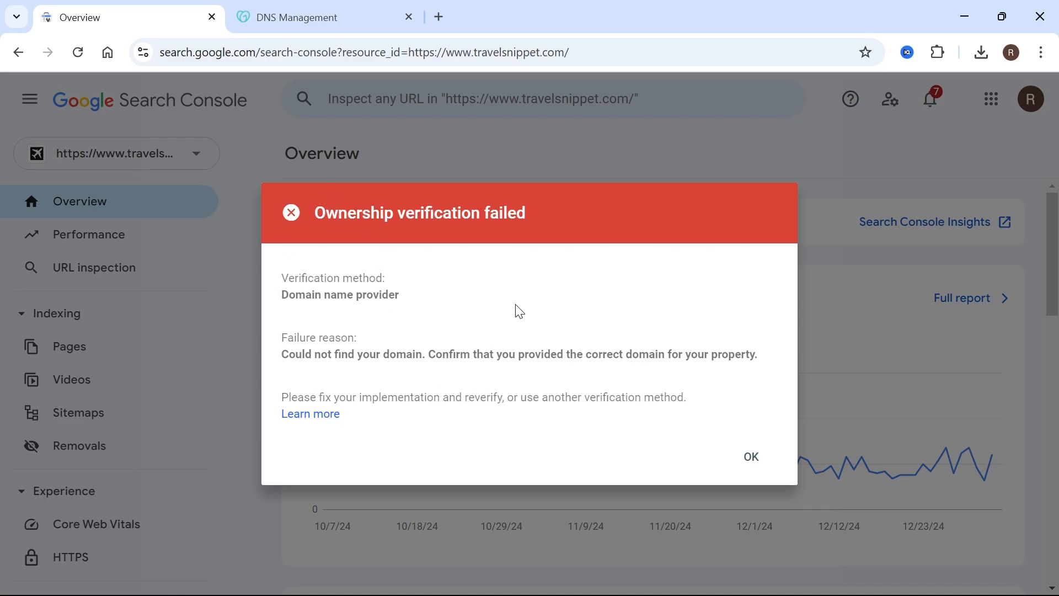
click(750, 456)
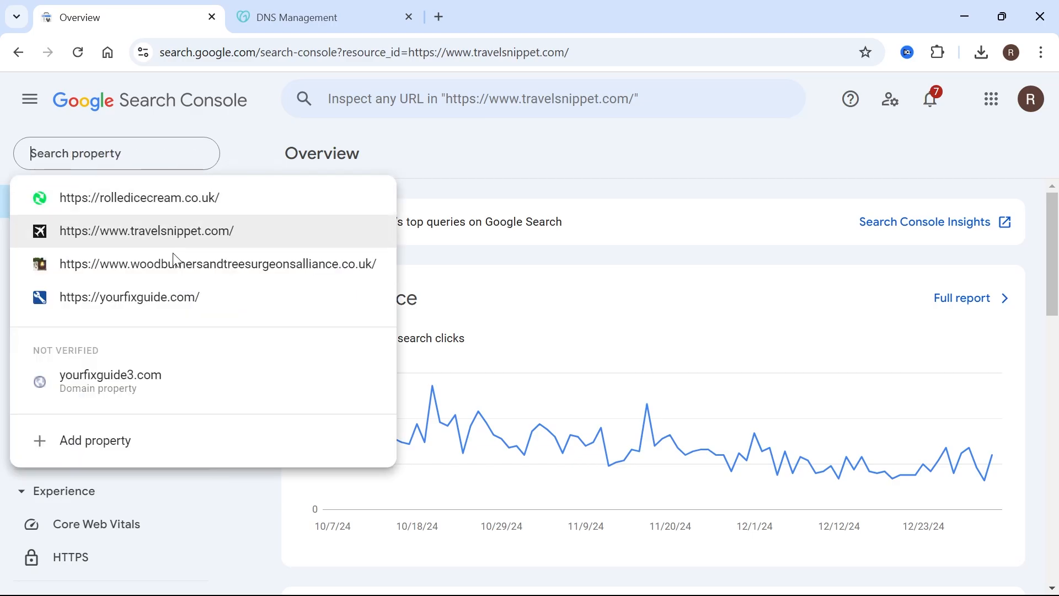
Switch to the yourfixguide.com property and review its Overview showing 414 web search clicks.
click(129, 297)
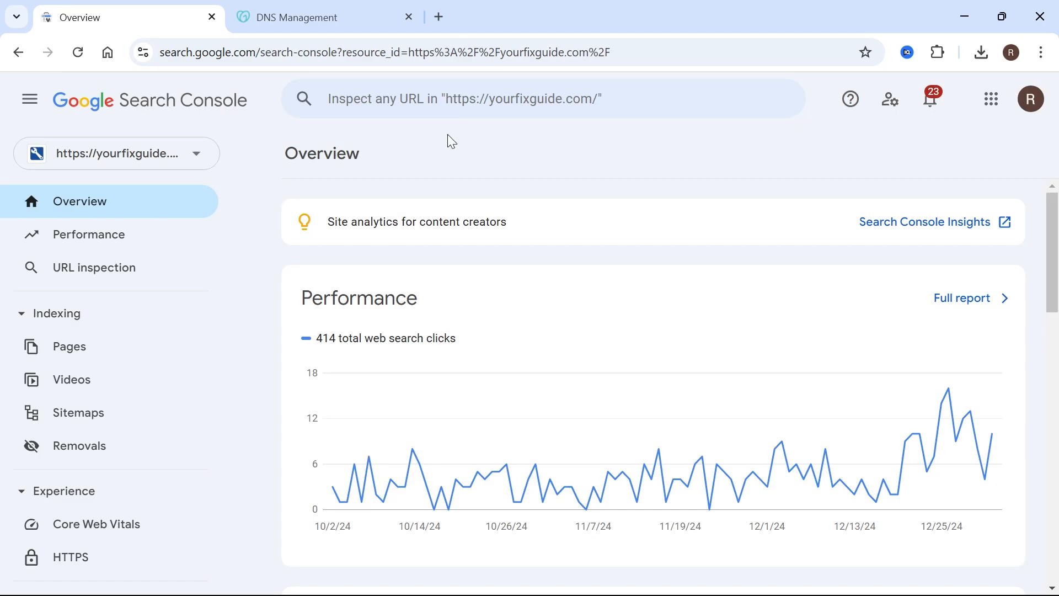
scroll(down, 3)
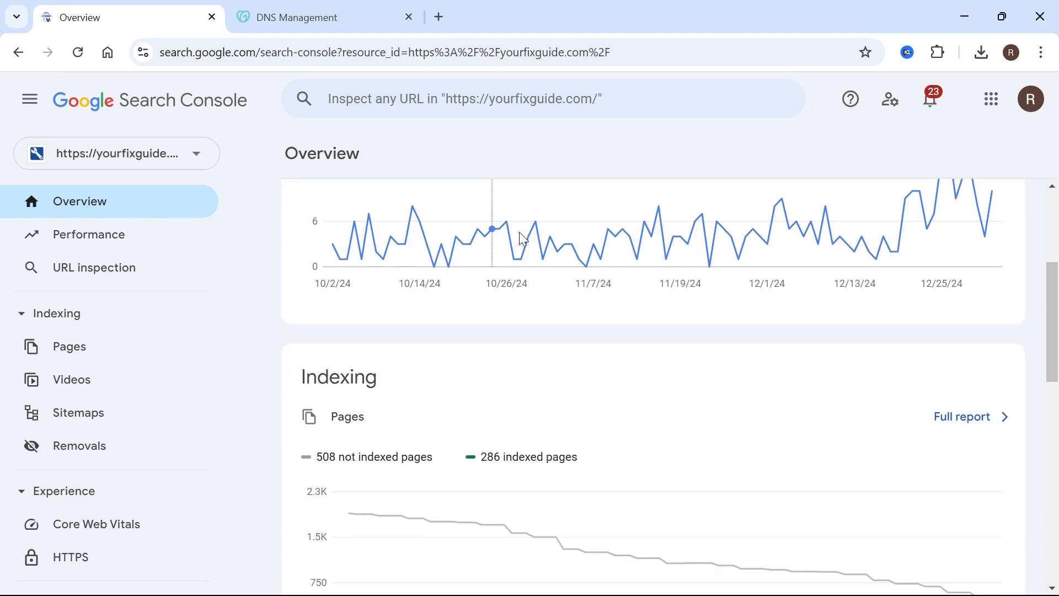
scroll(down, 3)
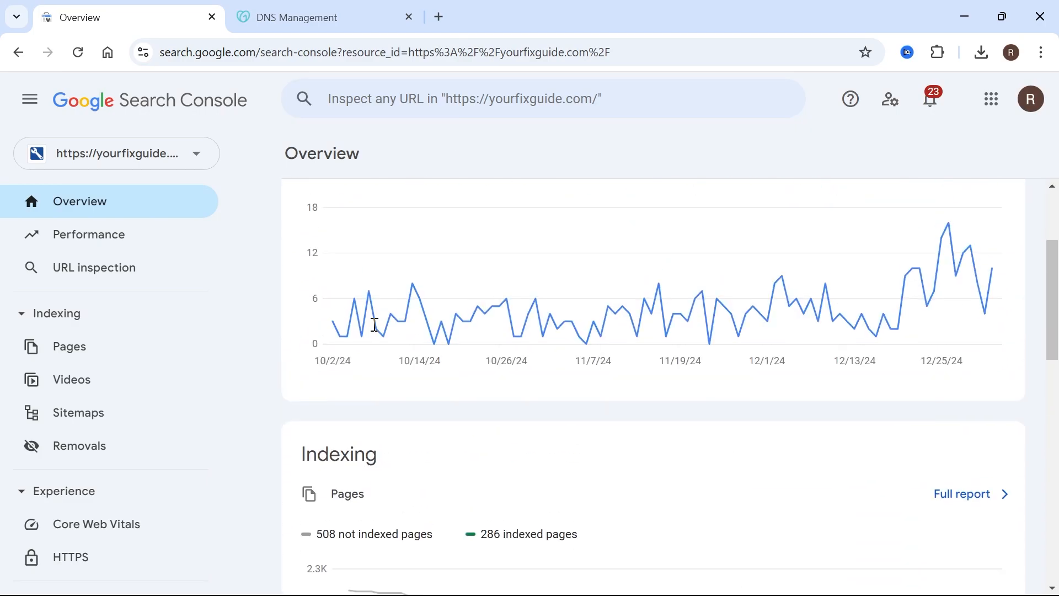
scroll(up, 3)
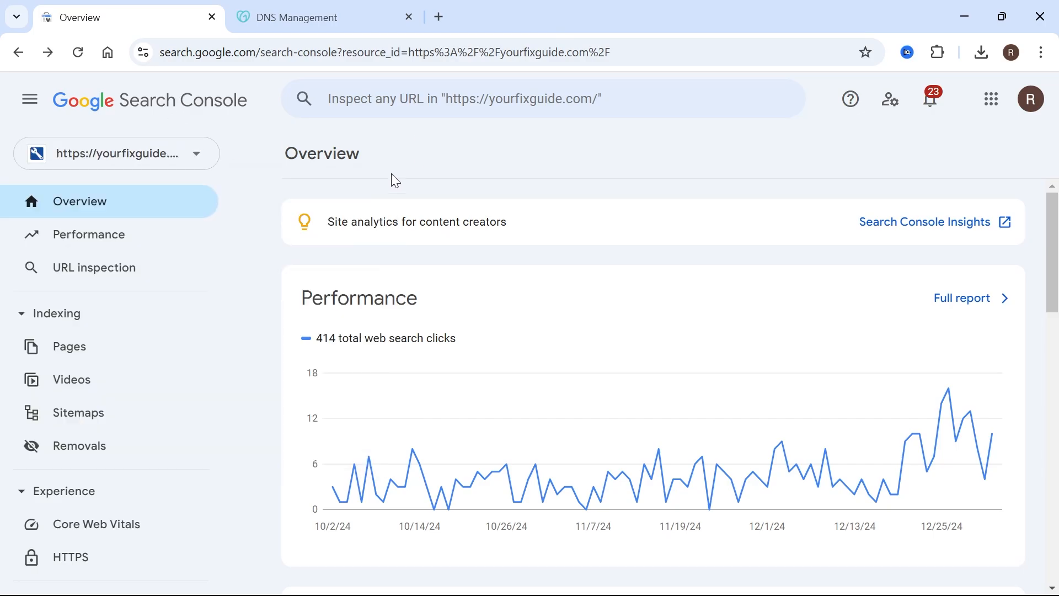
mouse_move(332, 362)
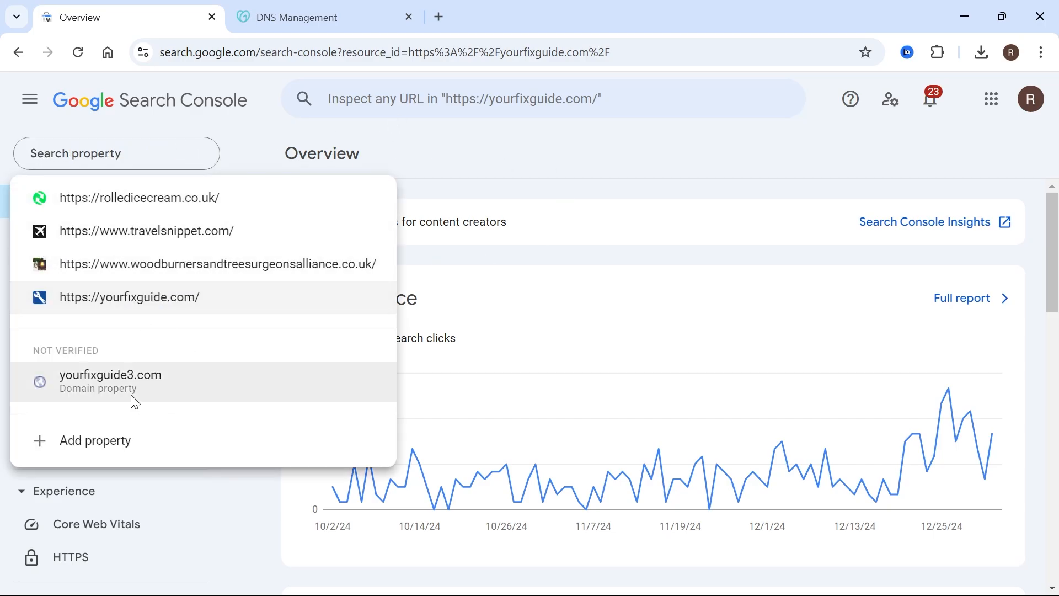
In GoDaddy DNS Management, start a new DNS record with type TXT for widereachdigital.com.
click(318, 16)
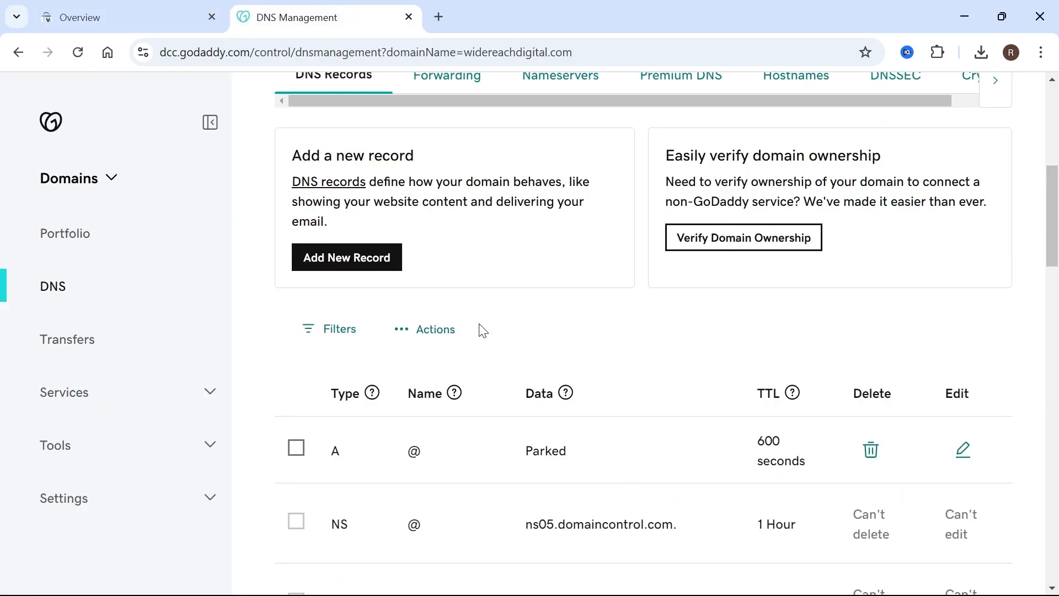
scroll(up, 3)
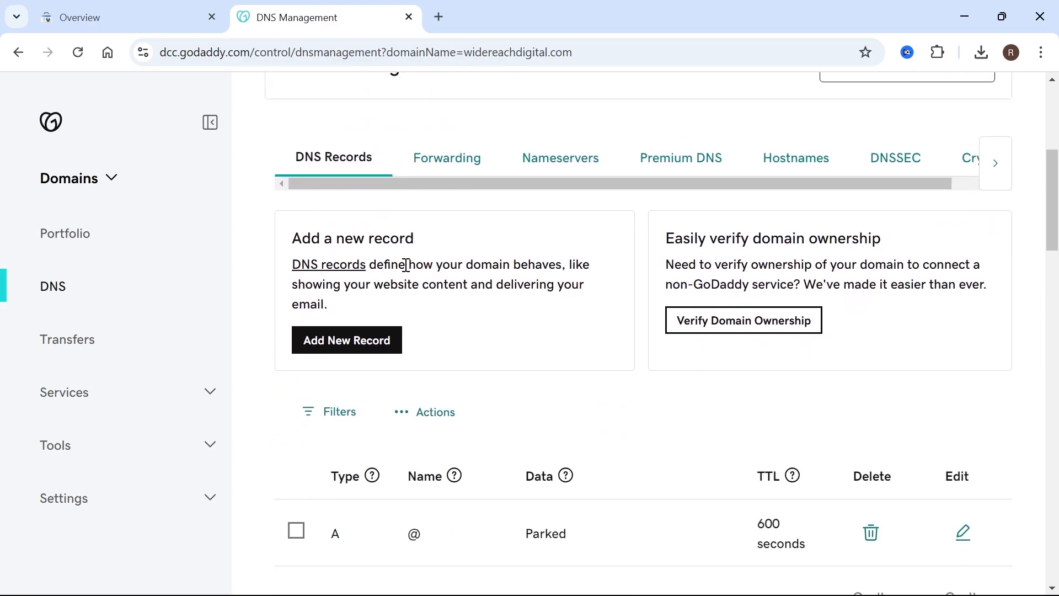
scroll(up, 3)
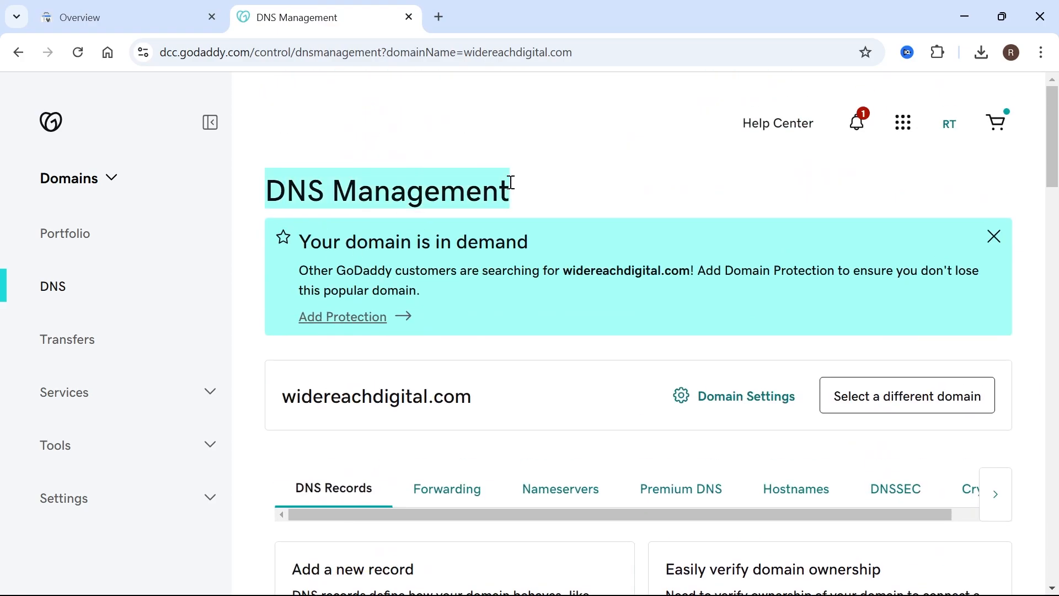
scroll(down, 3)
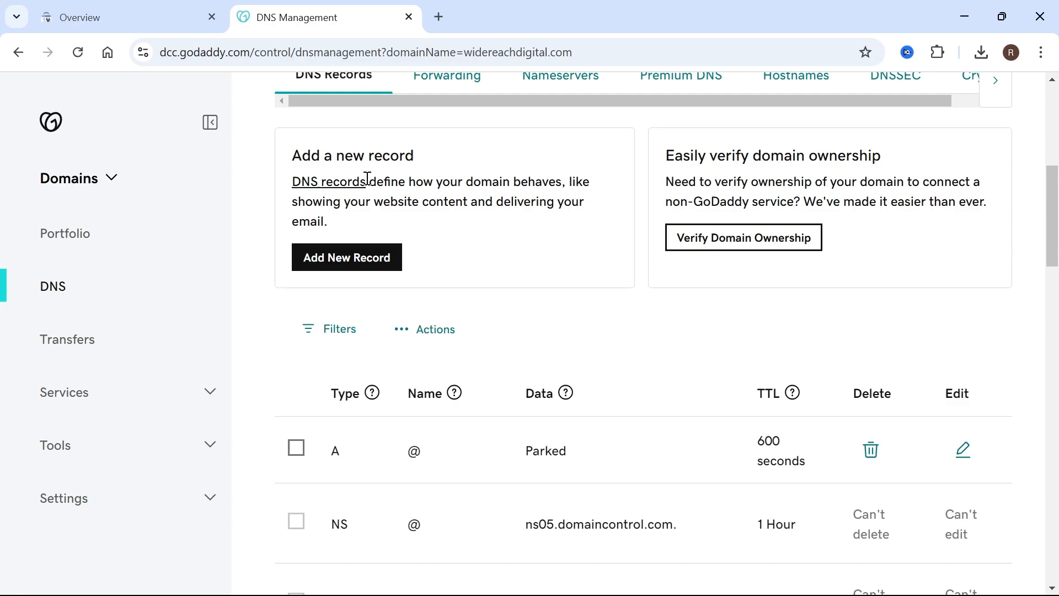
mouse_move(347, 257)
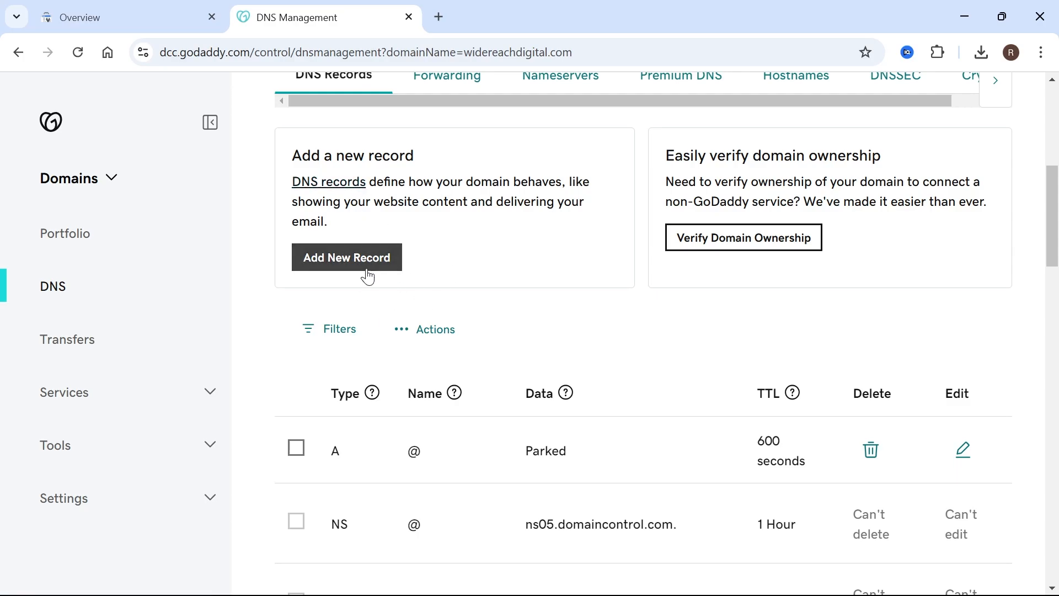
click(345, 257)
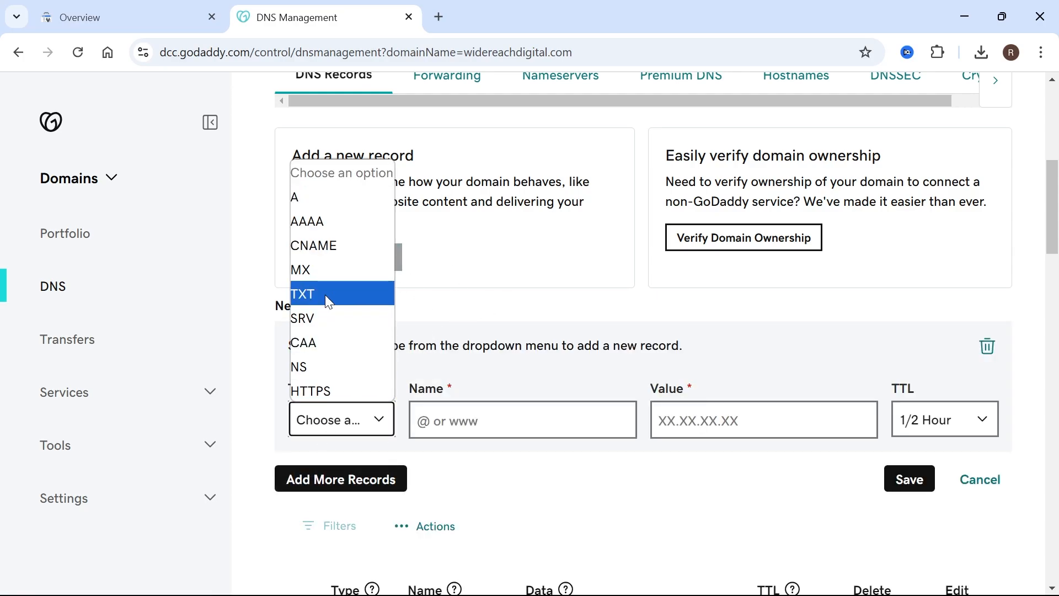
click(303, 293)
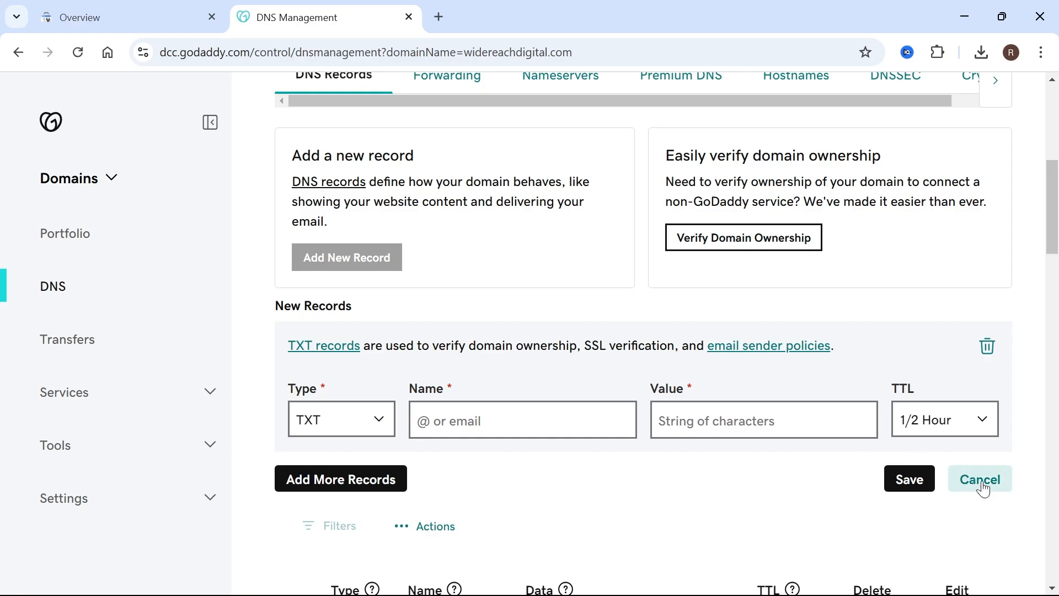
Return to the Search Console Overview for yourfixguide.com.
click(102, 16)
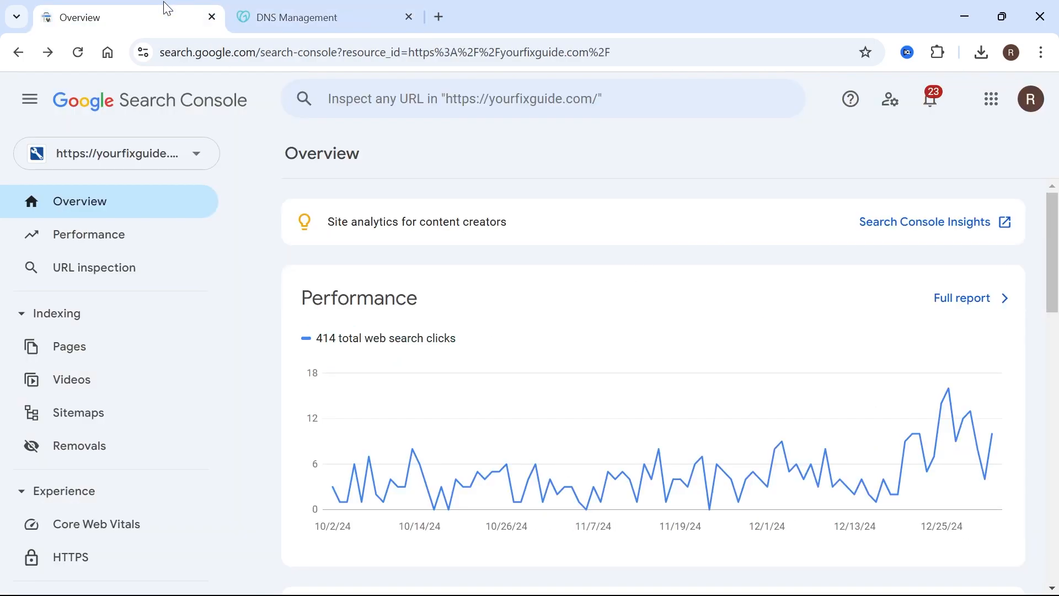
mouse_move(500, 262)
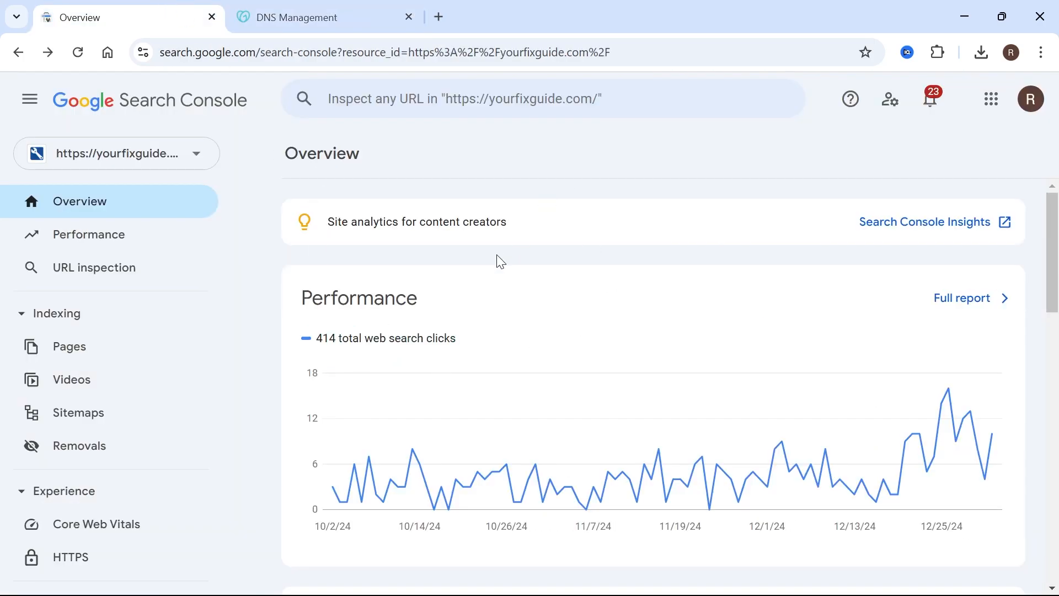